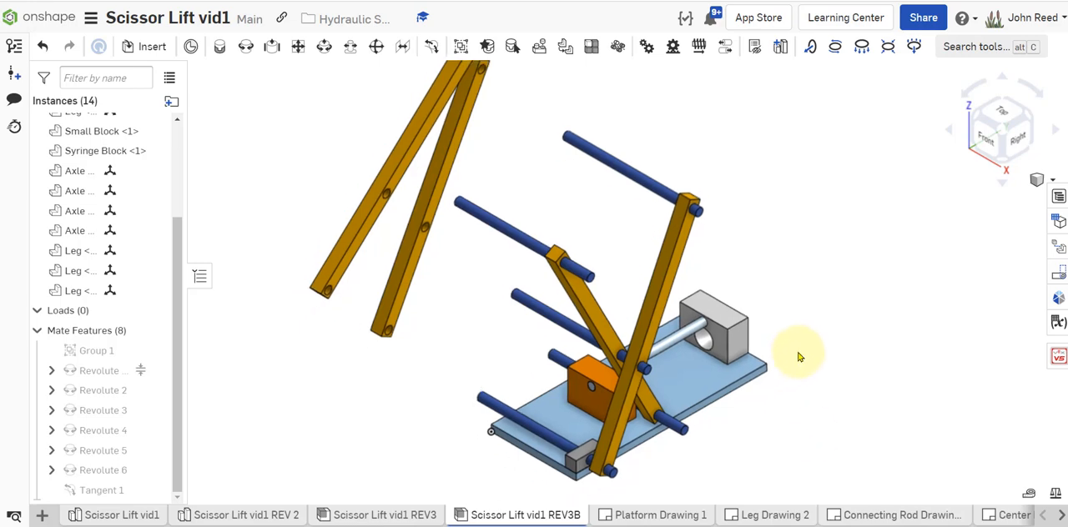
Revolute-mate Leg <2>'s bottom hole to Axle <1>'s end, offset 0.25 in.
drag(797, 355, 931, 385)
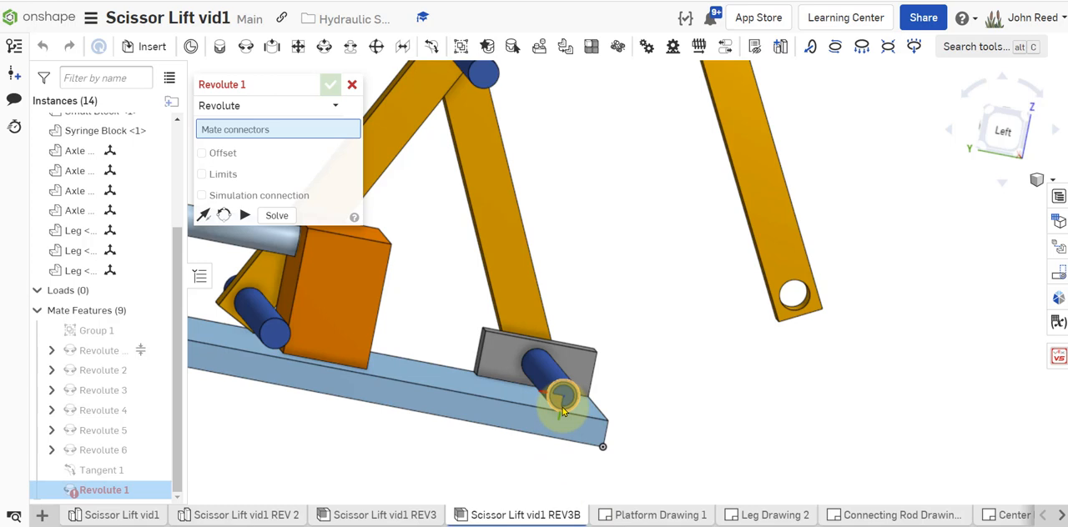
drag(563, 401, 609, 422)
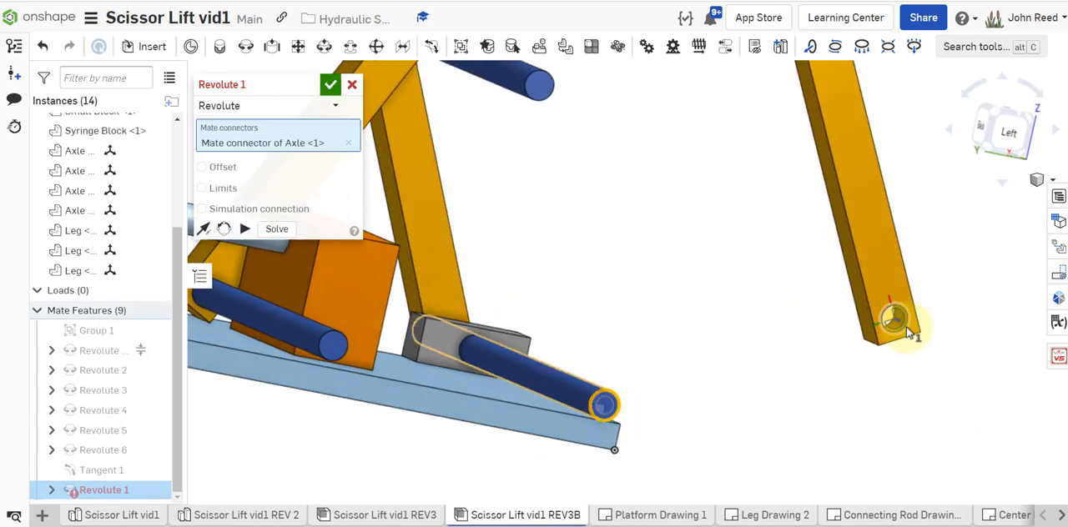
click(895, 317)
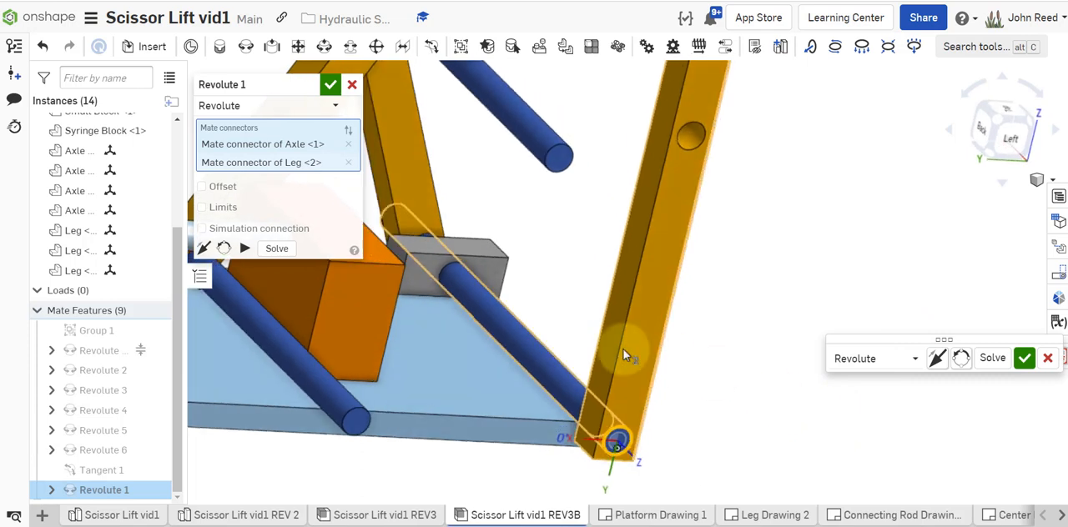
click(201, 186)
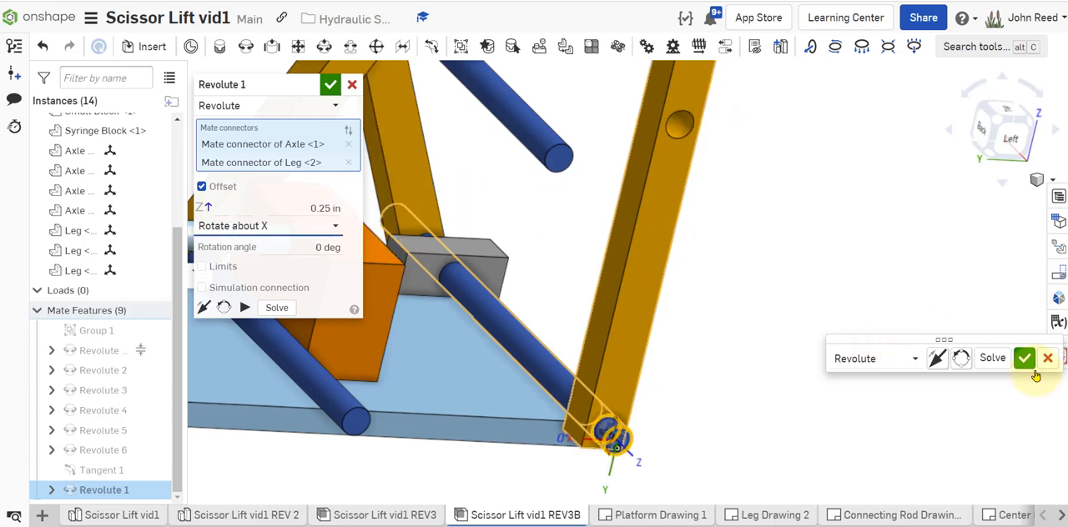
click(1024, 358)
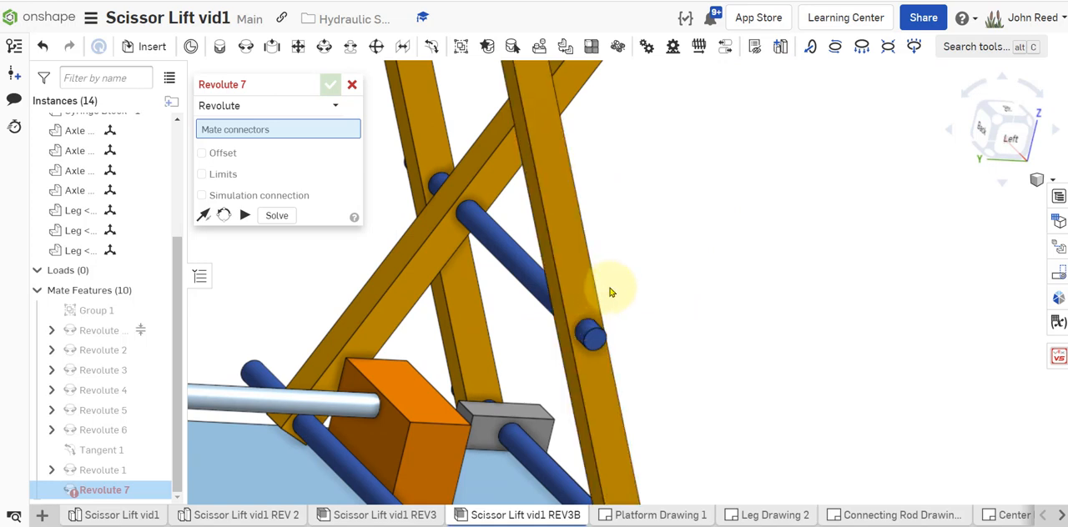
mouse_move(246, 46)
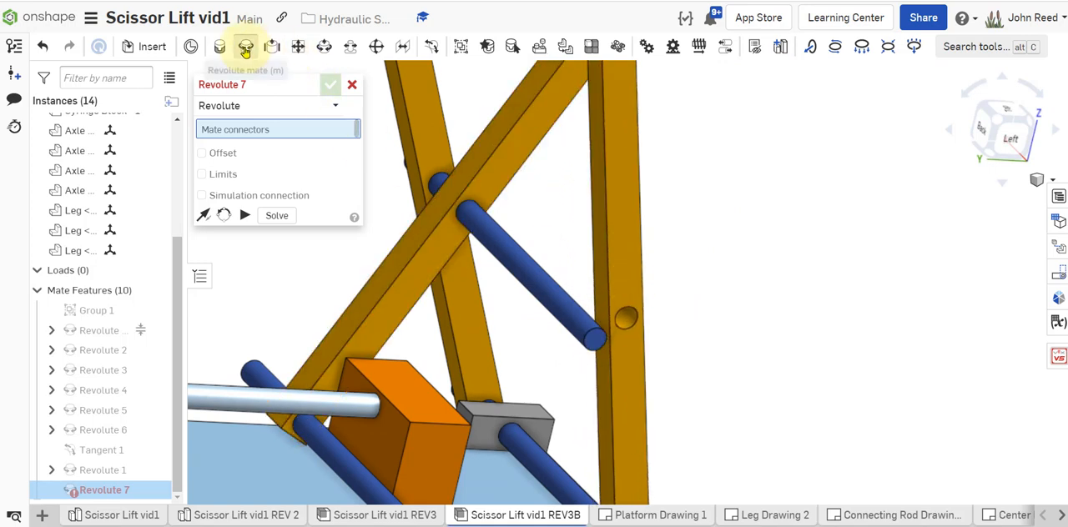
Mate Leg <2>'s middle hole to Axle <2>'s end, offset 0.25 in.
click(585, 343)
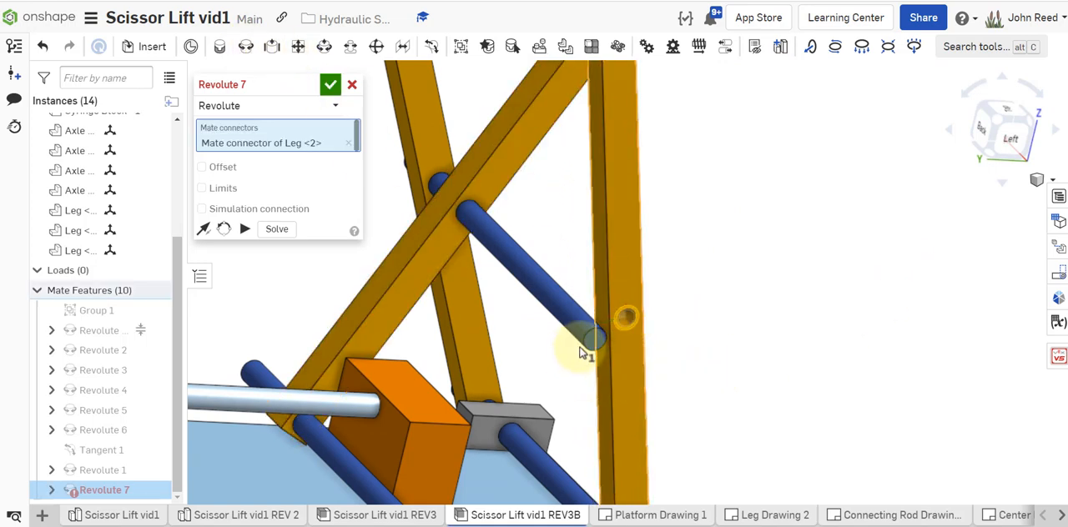
click(593, 338)
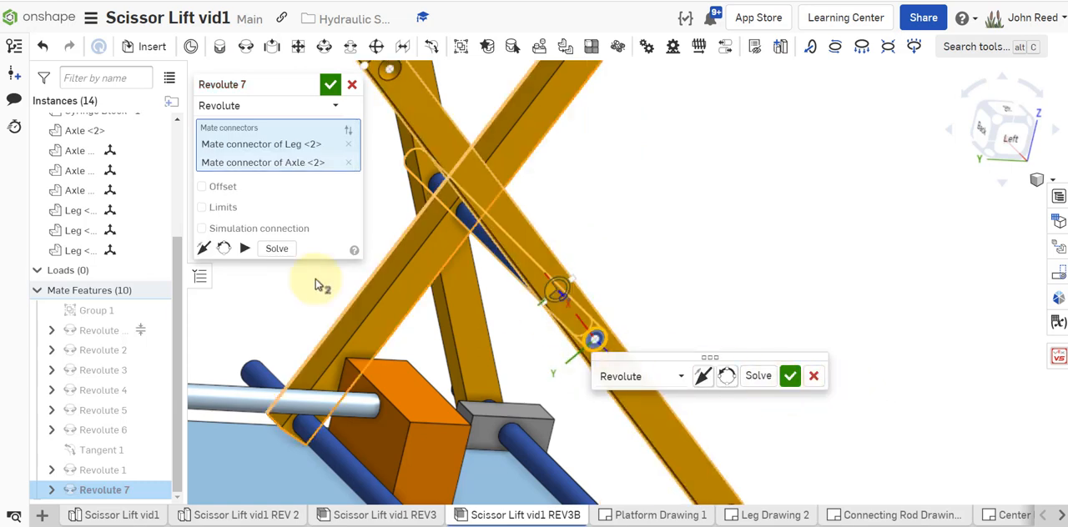
click(201, 186)
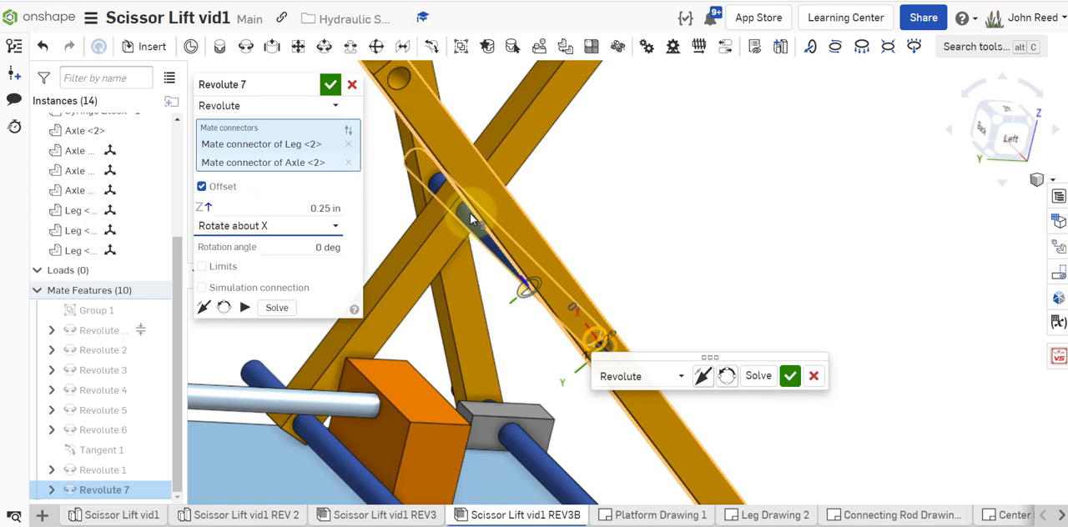
triple_click(326, 208)
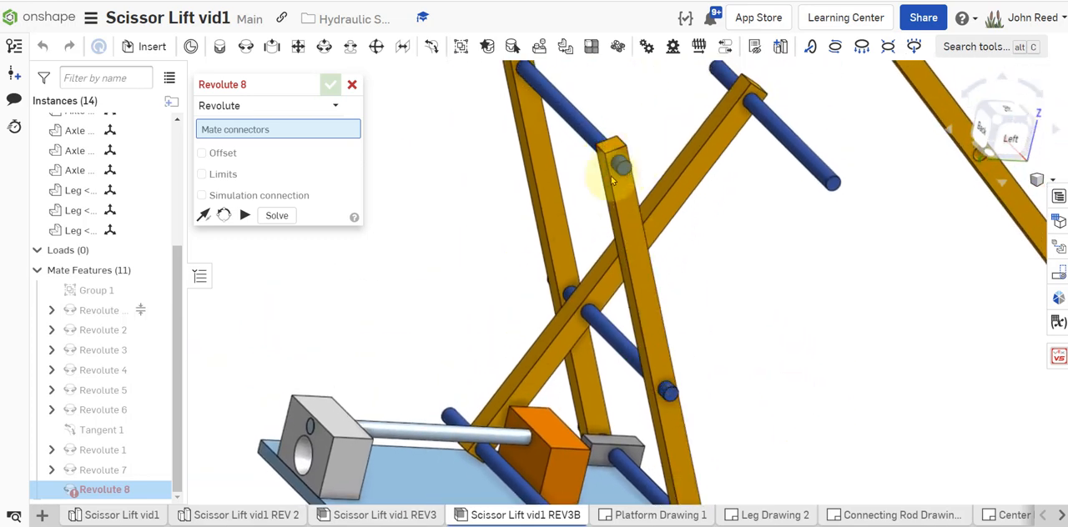
mouse_move(805, 326)
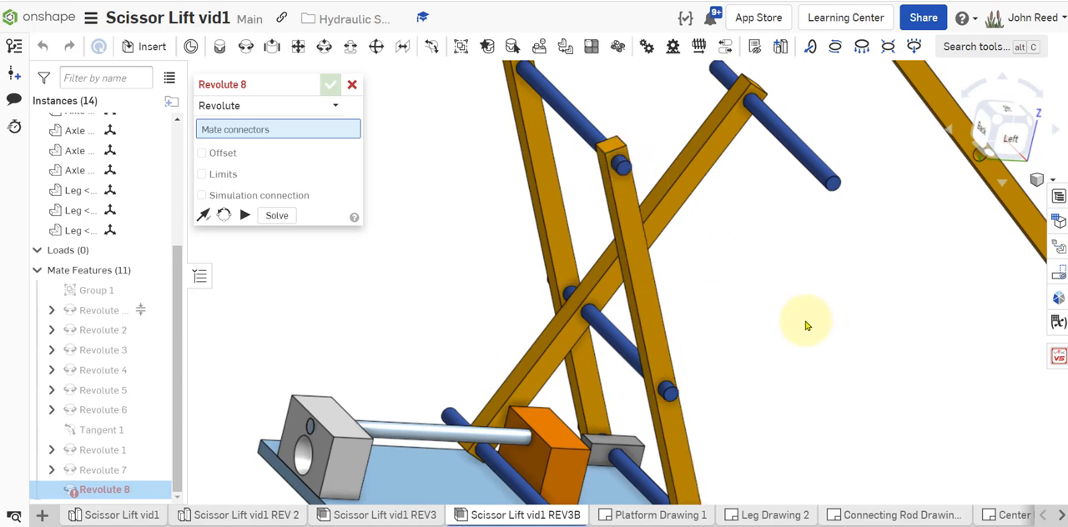
mouse_move(807, 330)
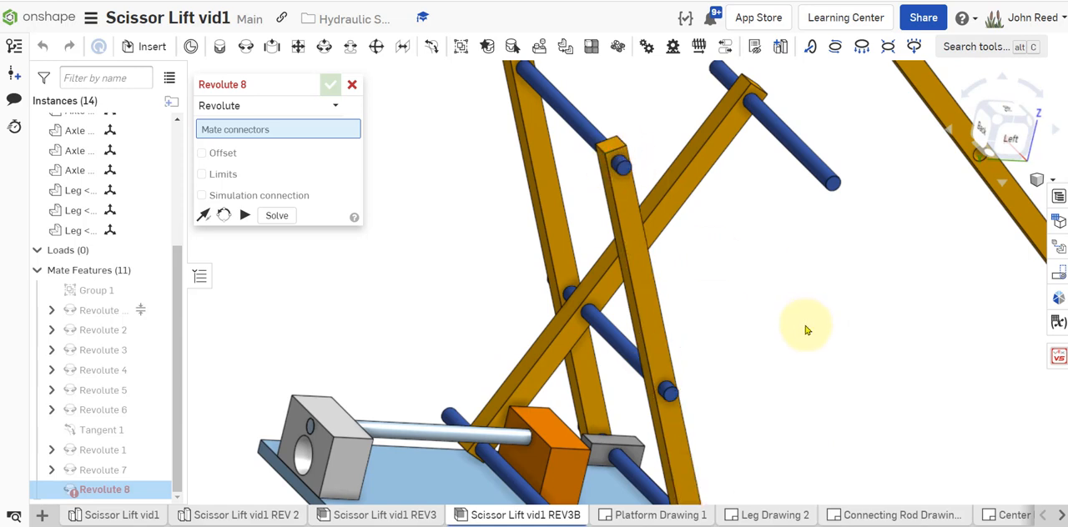
mouse_move(601, 201)
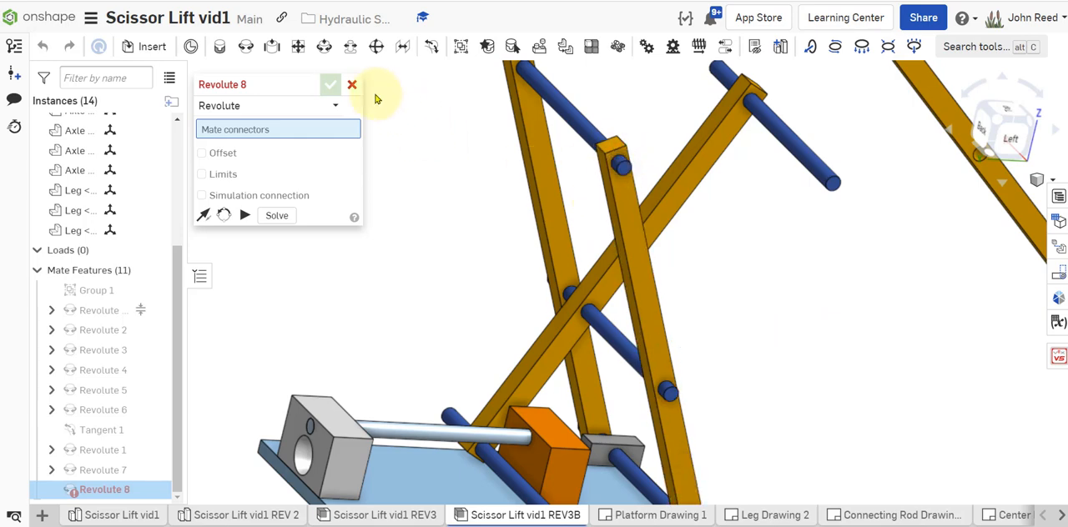
Cancel the empty Revolute 8 mate dialog.
click(330, 84)
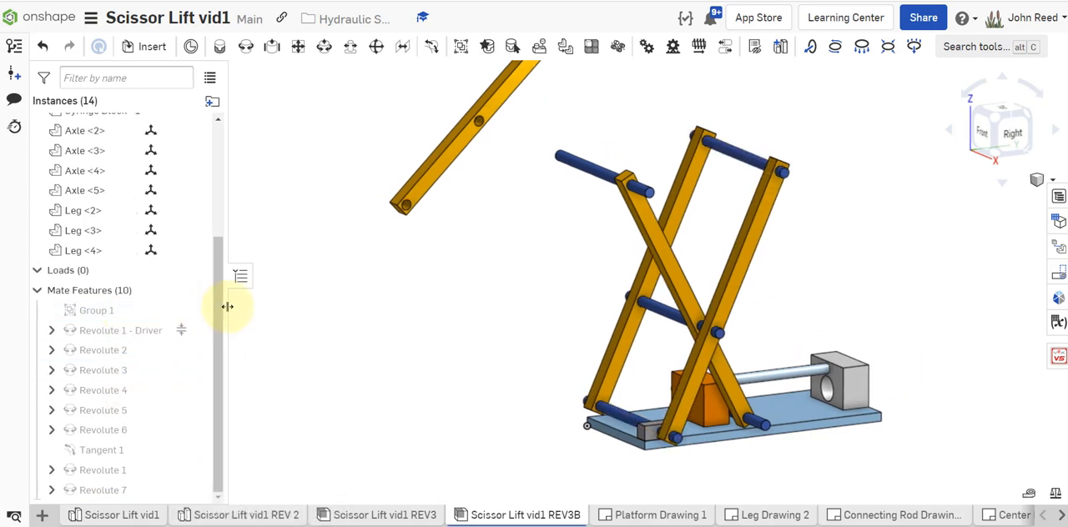
click(120, 330)
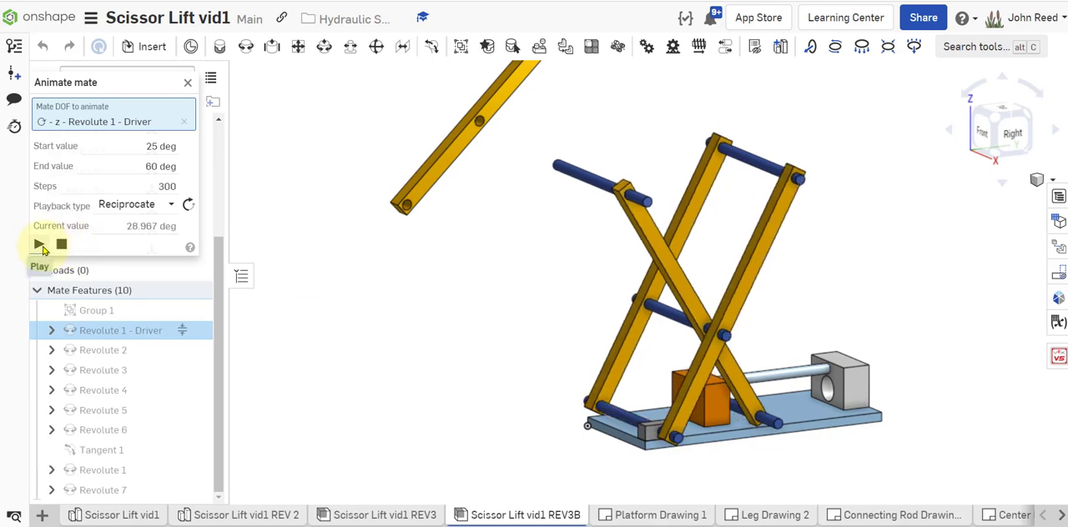
click(38, 243)
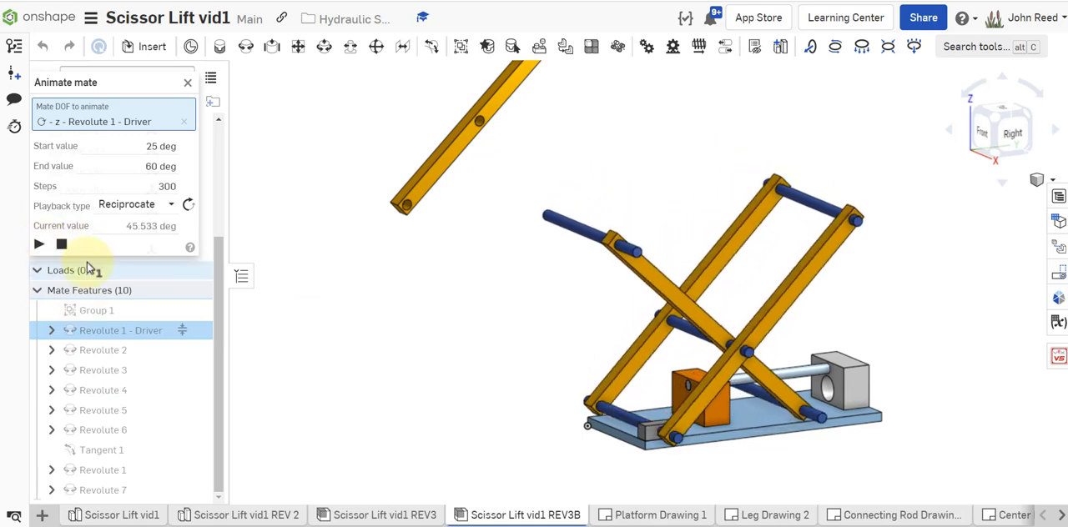
click(188, 81)
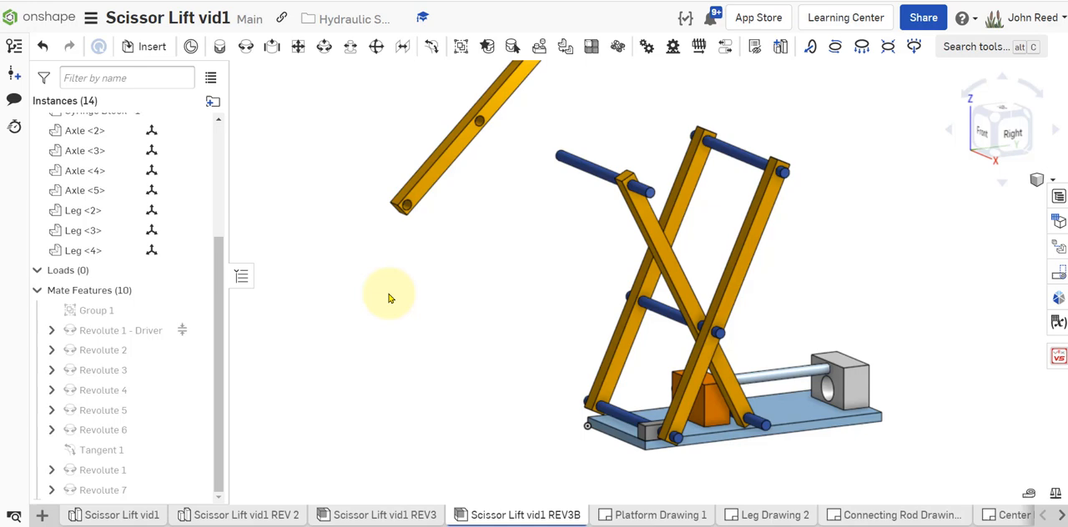
Drag the floating Leg <3> about its pivot down to a steeper angle beside the frame.
drag(388, 299, 471, 265)
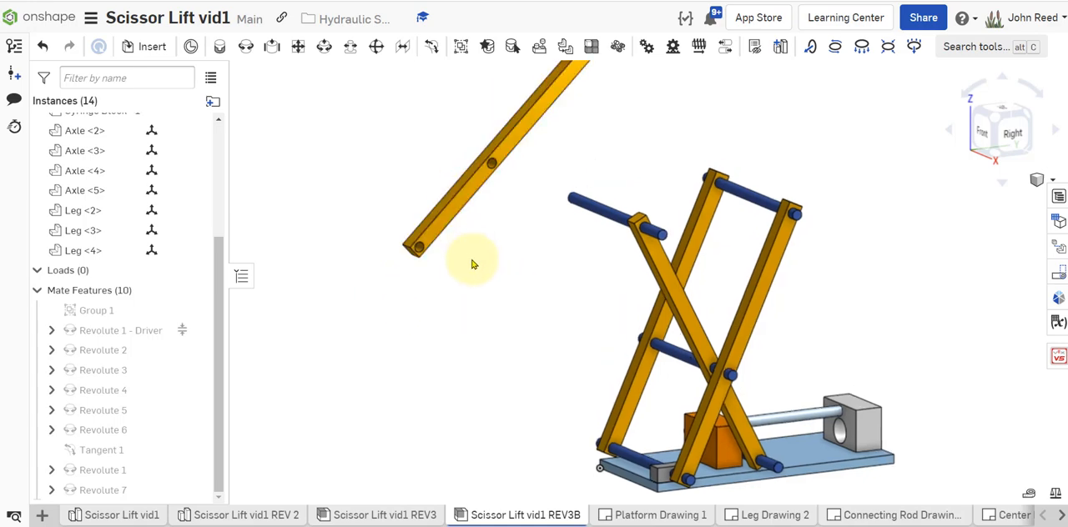
drag(471, 265, 601, 413)
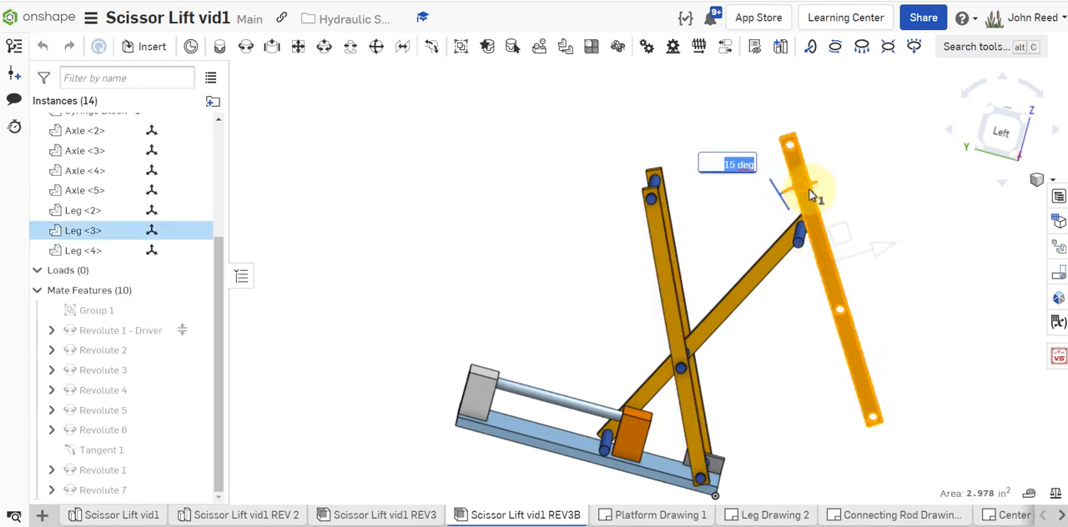
drag(810, 197, 909, 288)
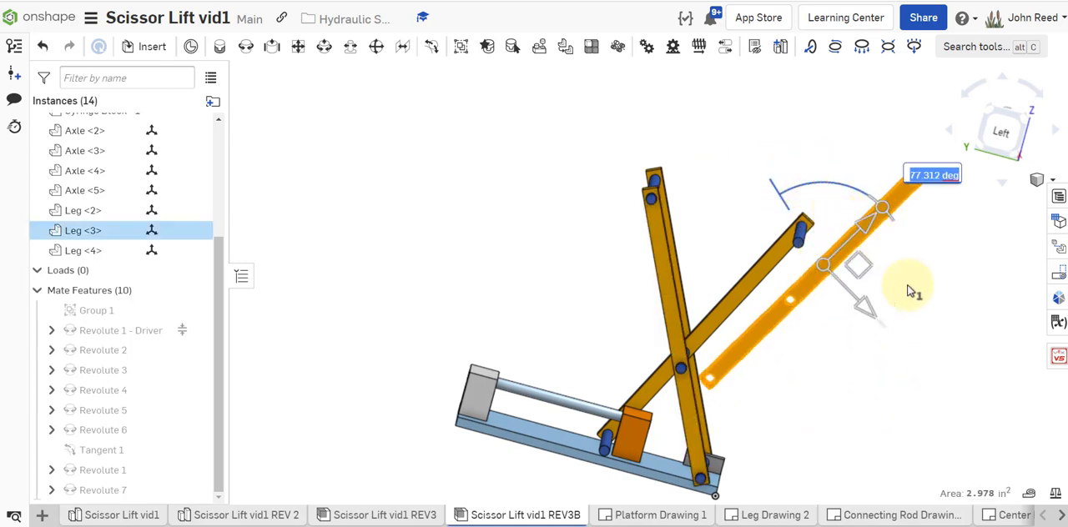
drag(910, 291, 697, 262)
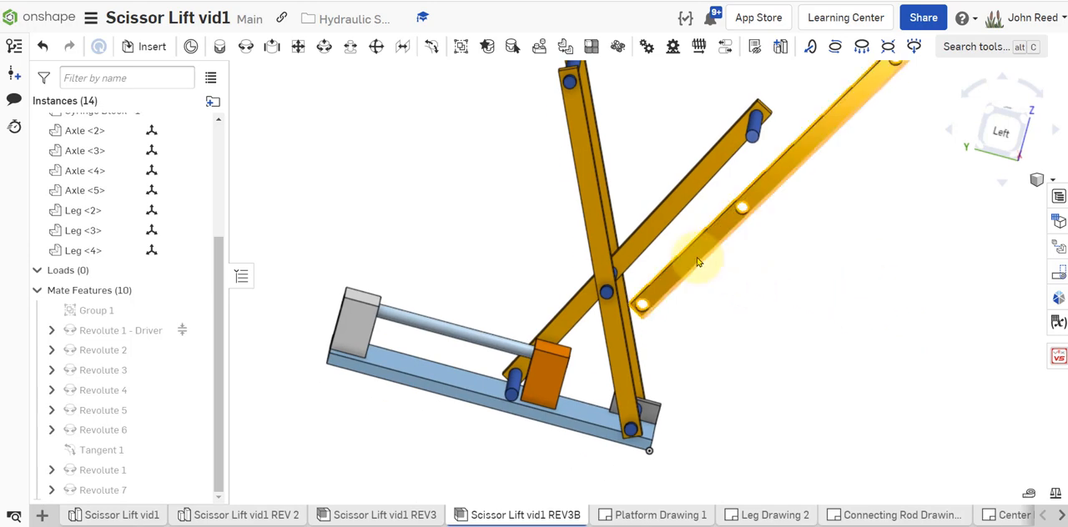
drag(697, 261, 775, 443)
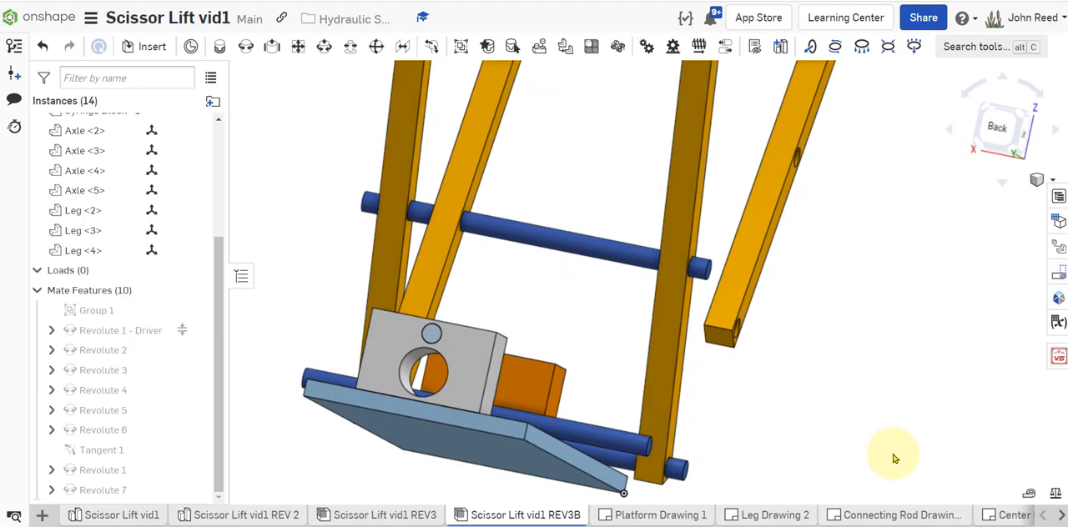
drag(893, 459, 638, 387)
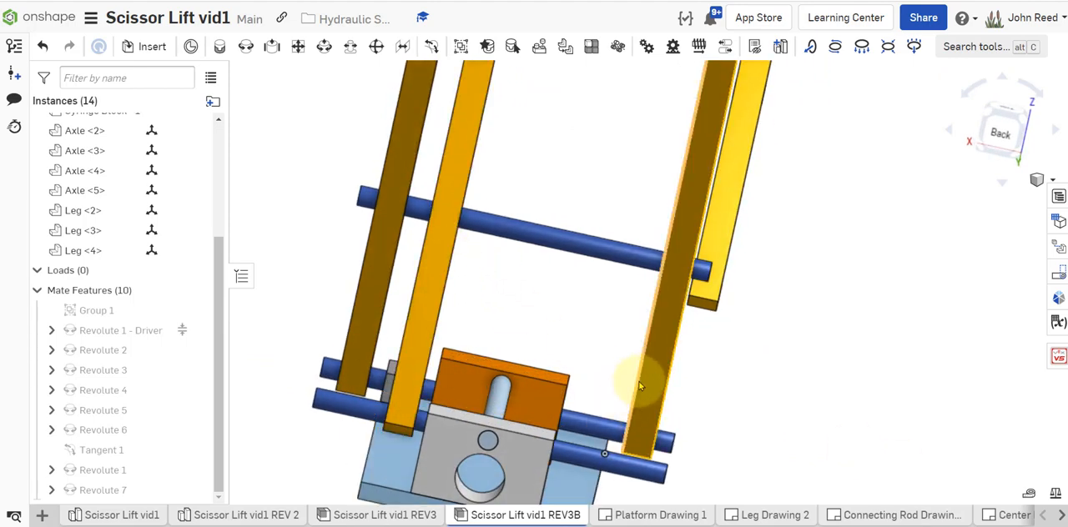
drag(638, 384, 743, 383)
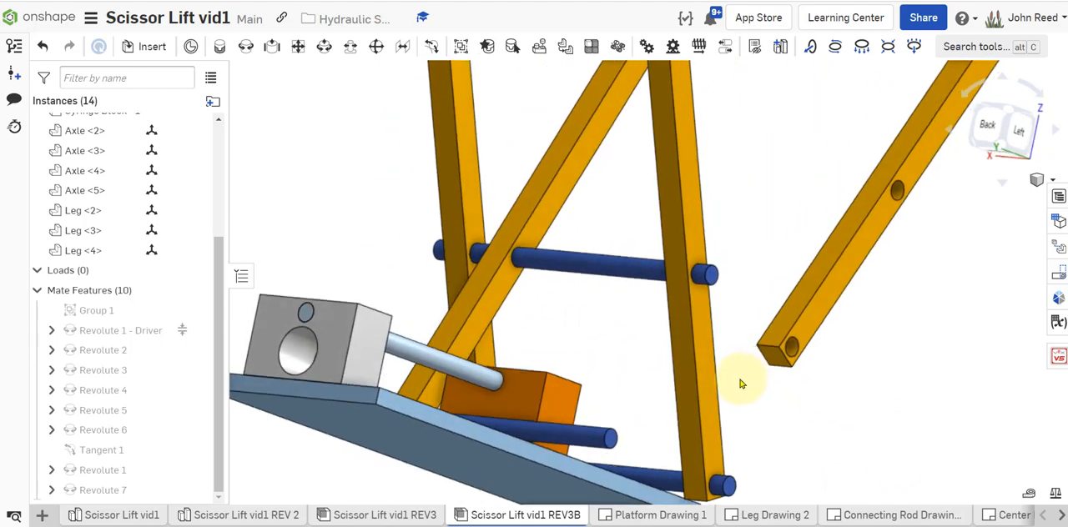
drag(743, 384, 838, 421)
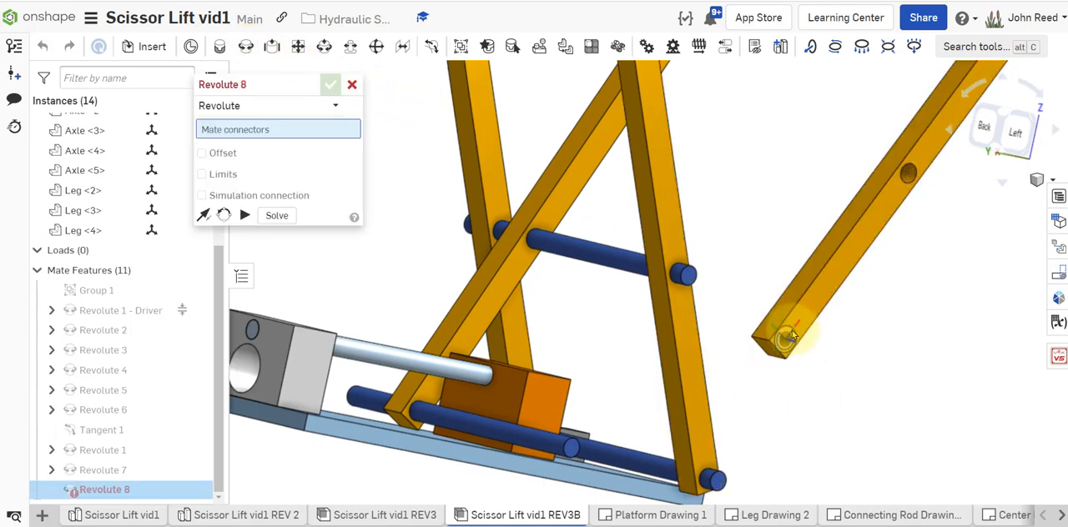
Pin Leg <3>'s end hole to Axle <5>'s end with a -1 in offset revolute mate.
click(572, 450)
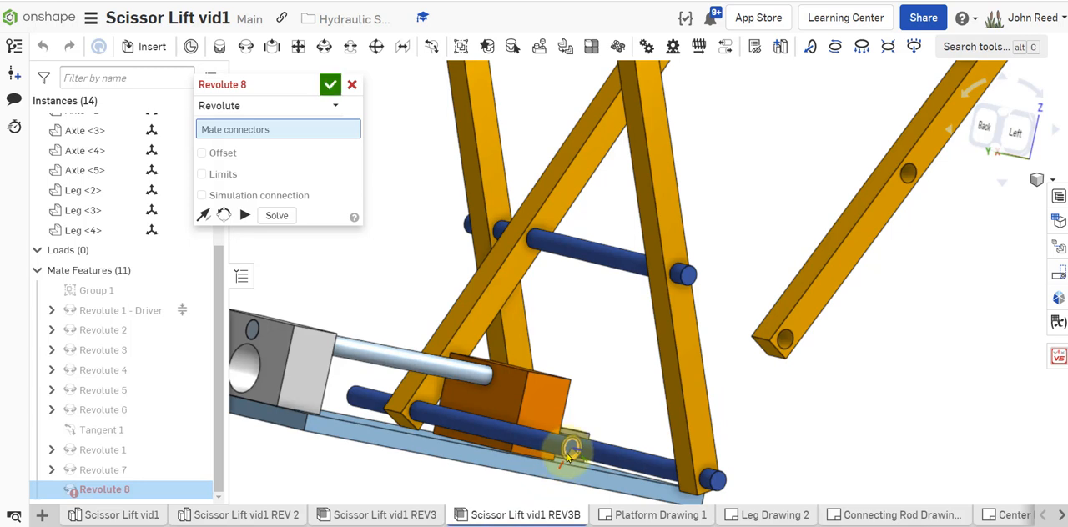
click(567, 449)
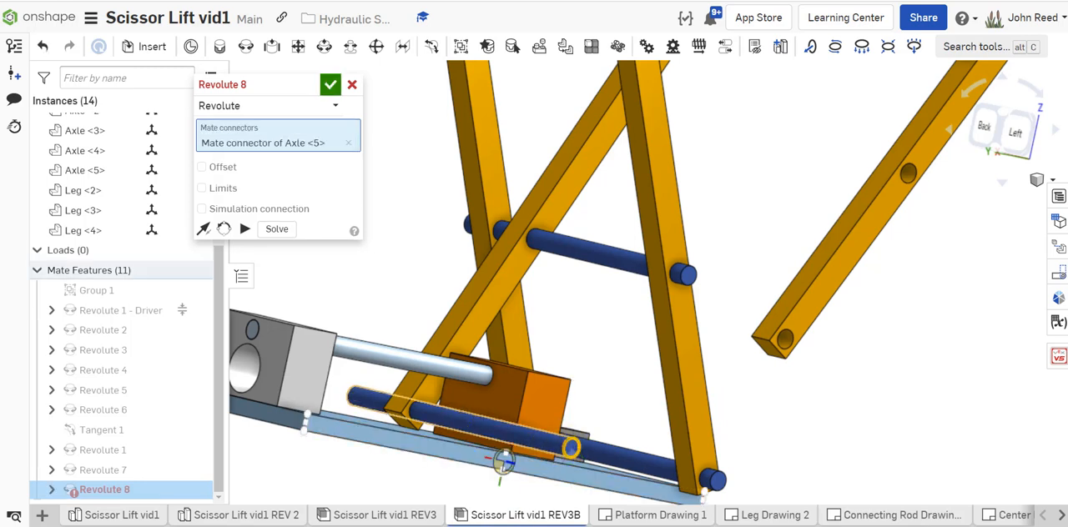
click(351, 84)
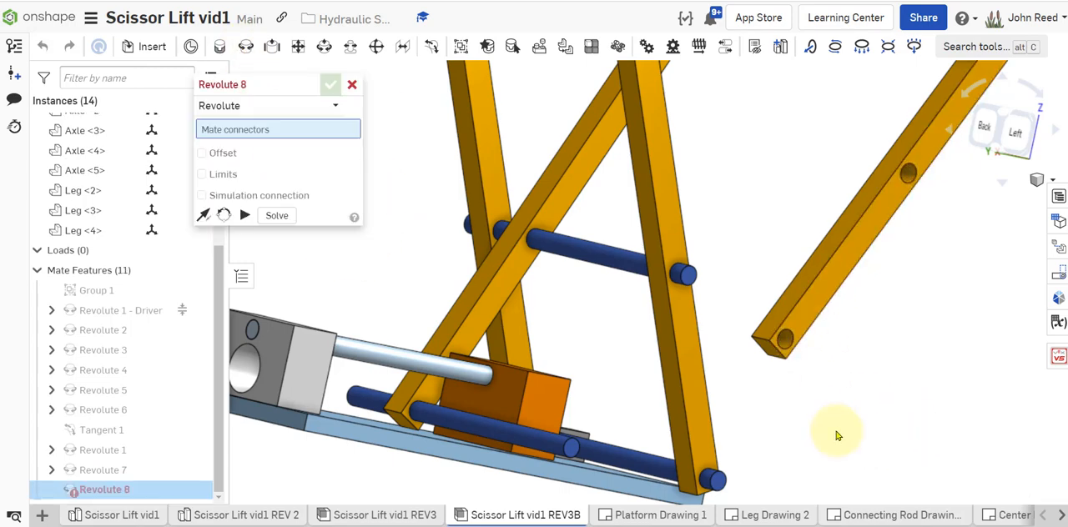
click(684, 163)
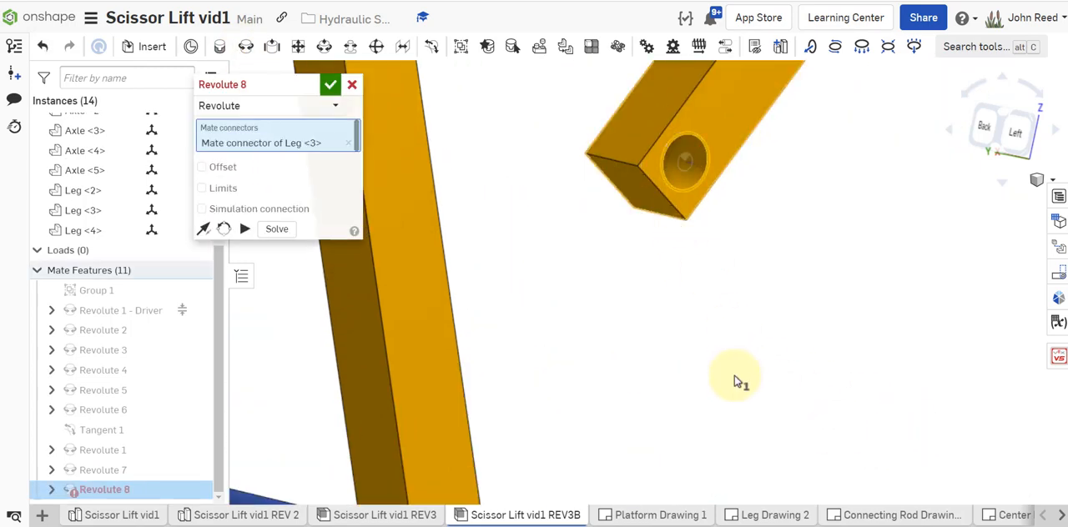
drag(734, 382, 718, 254)
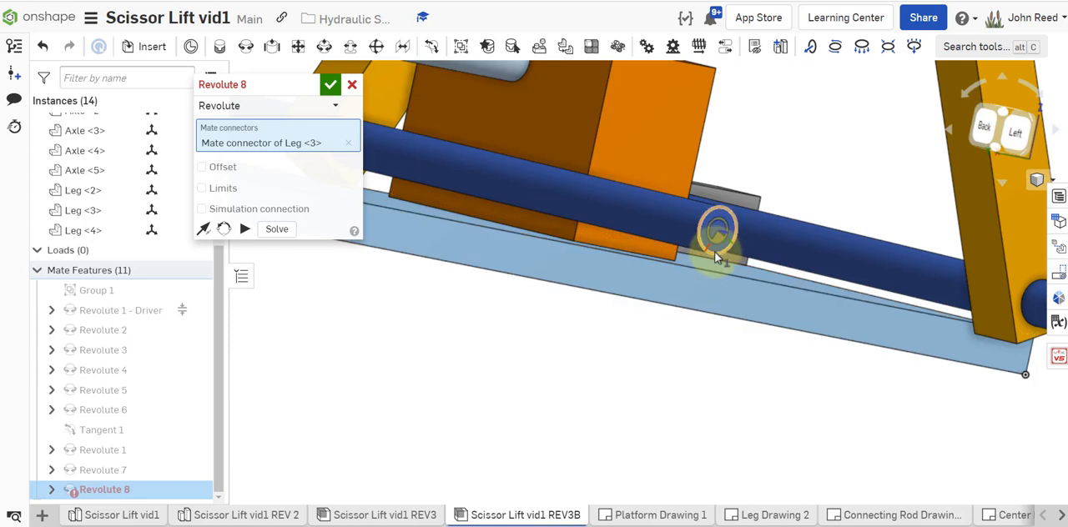
click(716, 232)
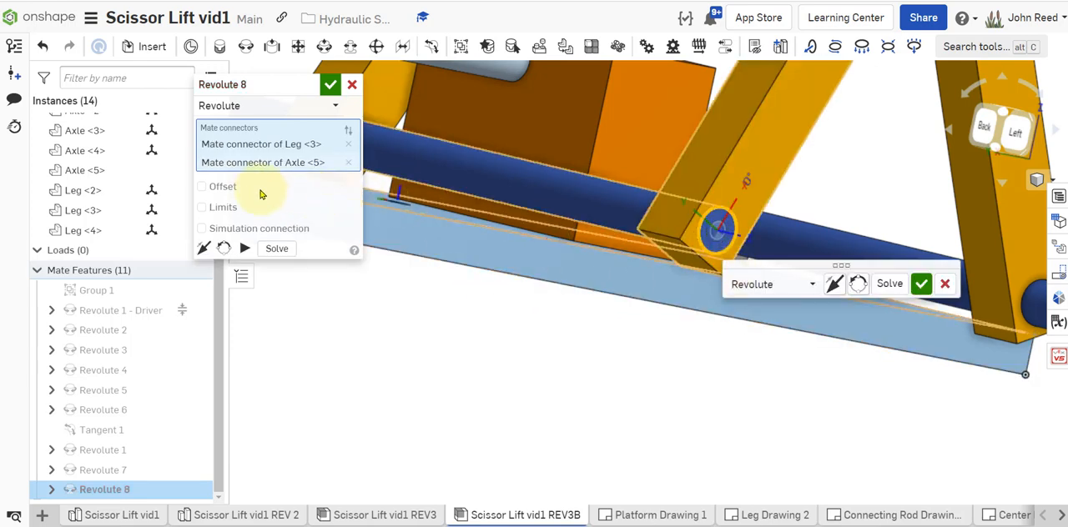
click(202, 186)
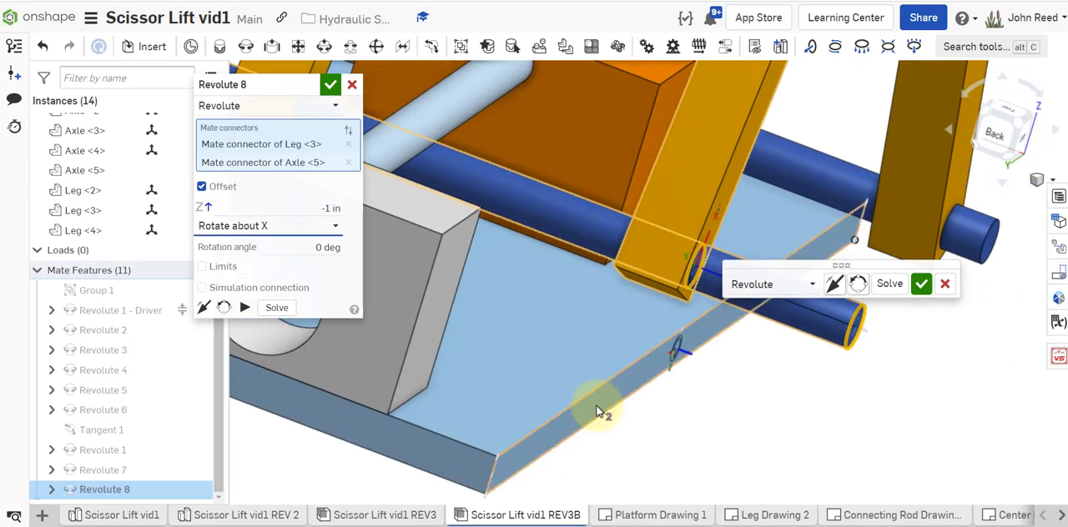
click(329, 84)
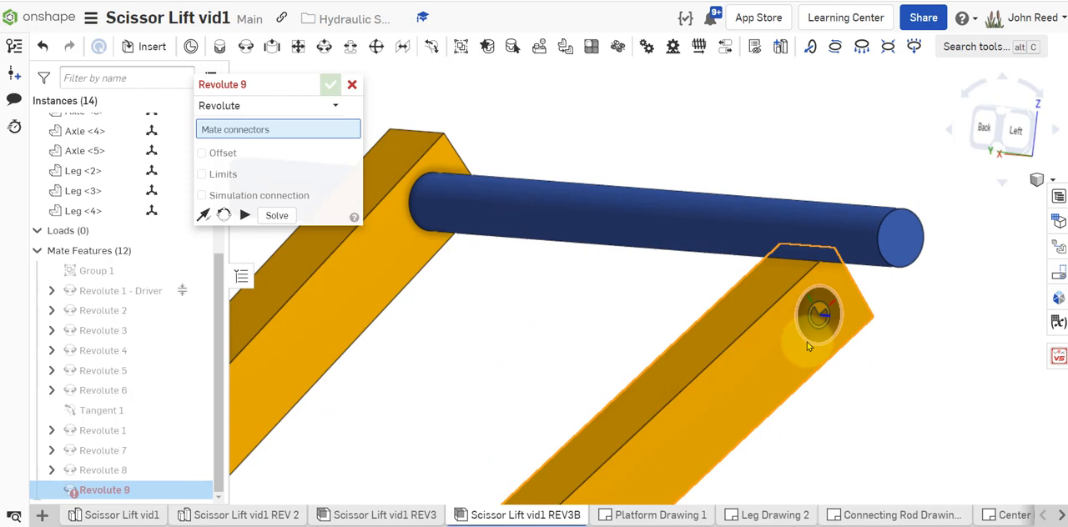
Create Revolute 9 from Leg <3>'s hole to Axle <4> at -1 in offset; cancel the next mate.
click(900, 238)
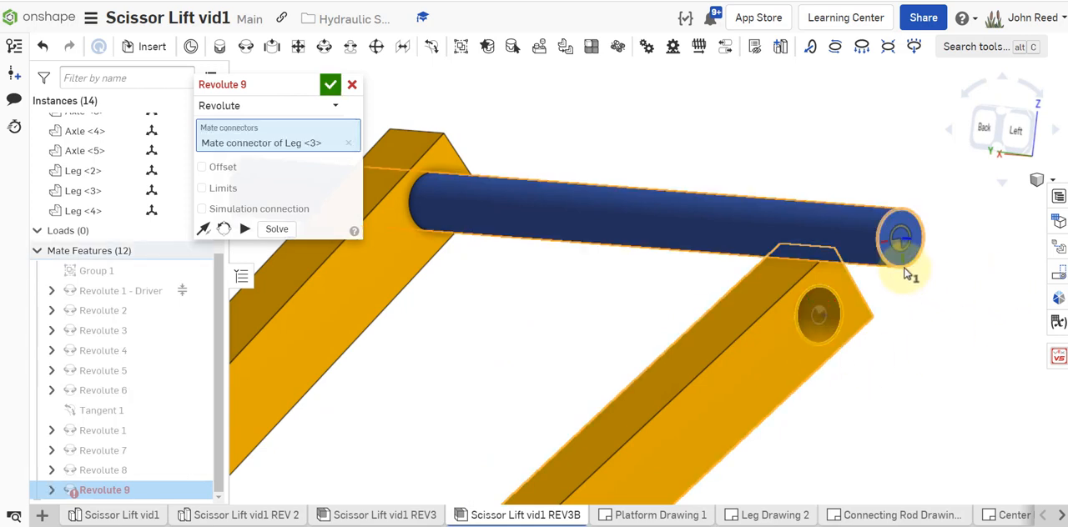
click(902, 239)
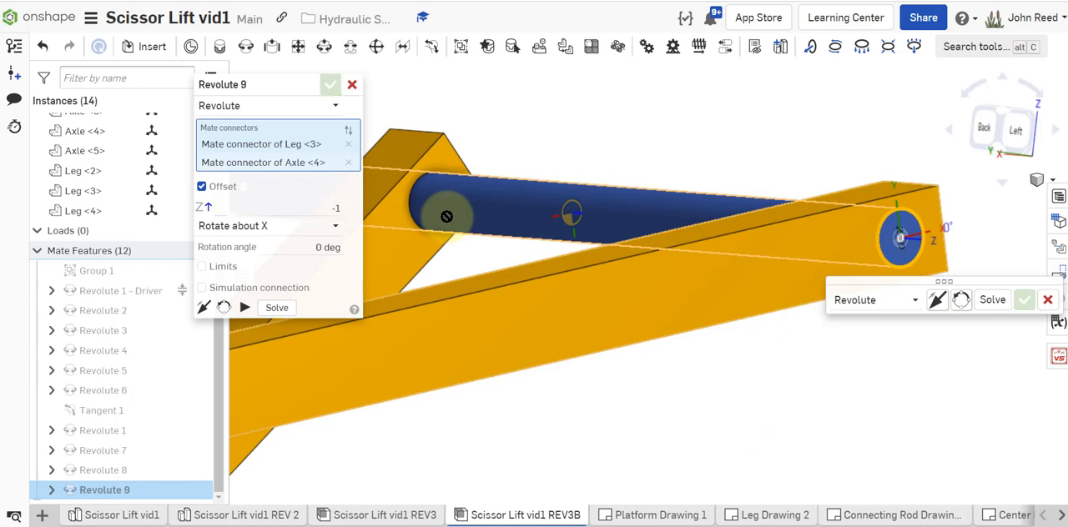
click(1025, 301)
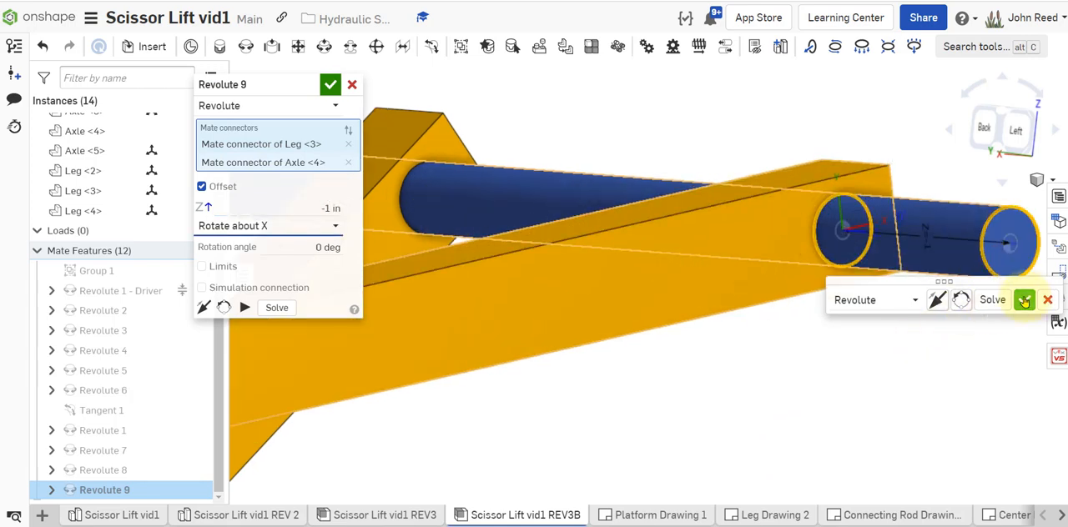
click(330, 84)
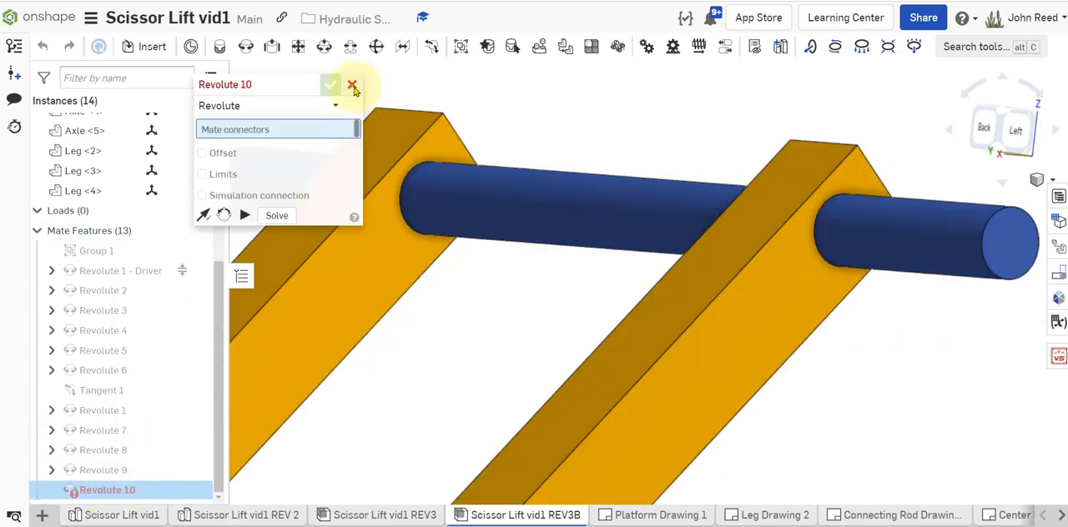
click(353, 86)
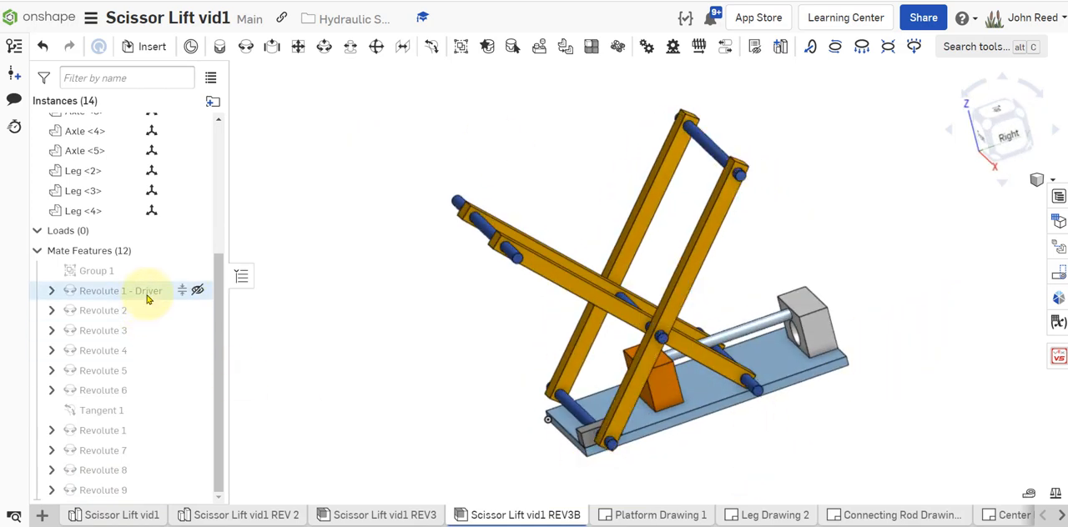
Play the Revolute 1 - Driver animation from 25 to 60 degrees, then close it.
click(198, 290)
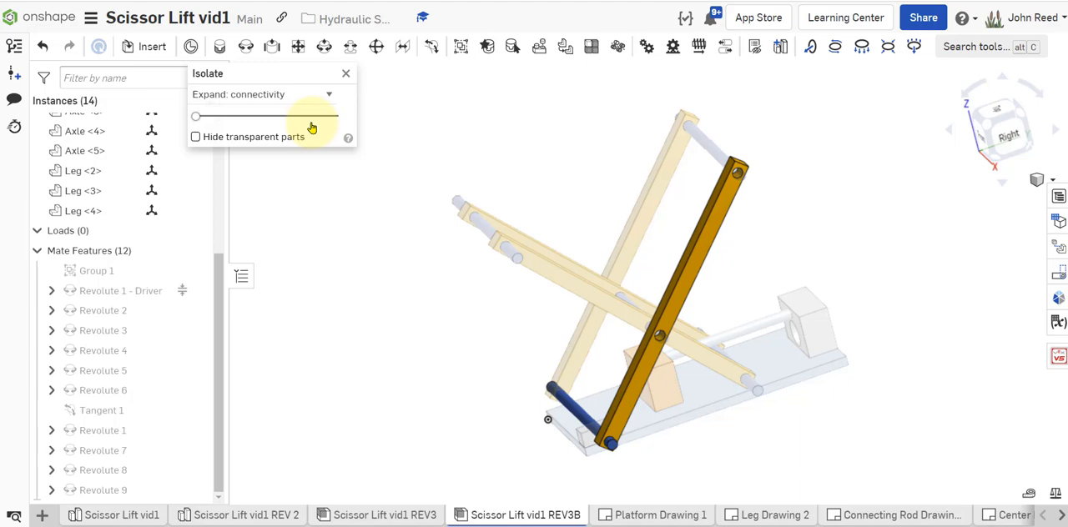
right_click(120, 291)
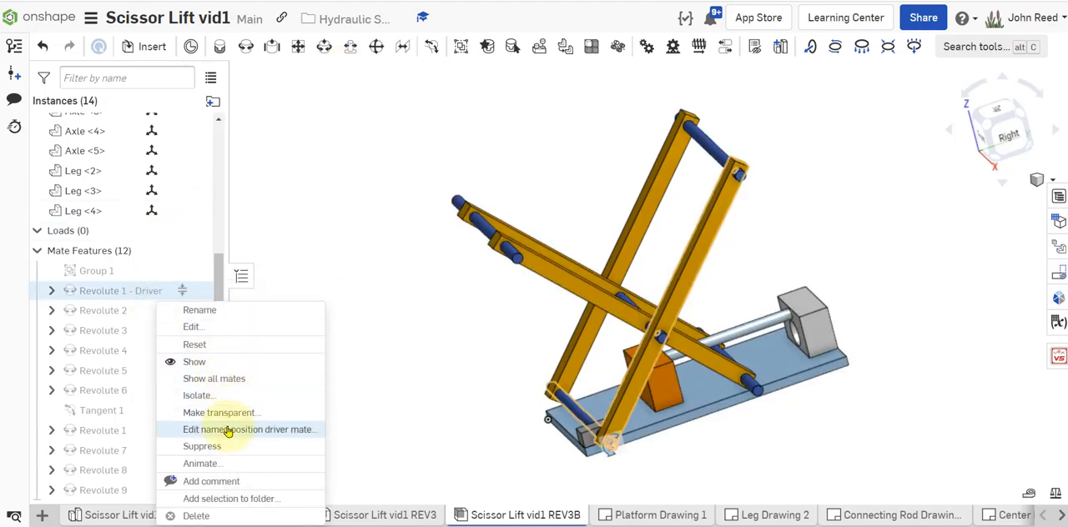
click(201, 463)
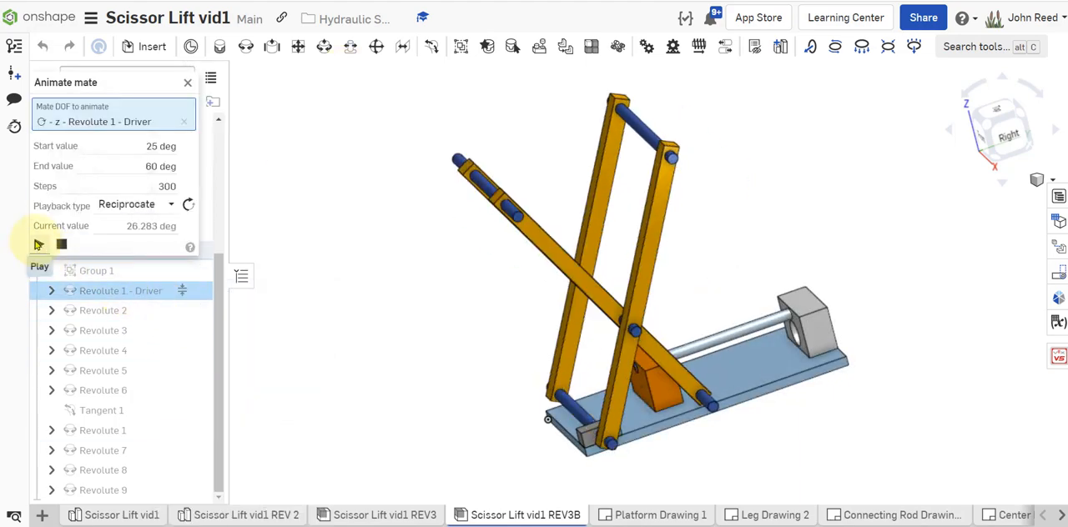
click(39, 243)
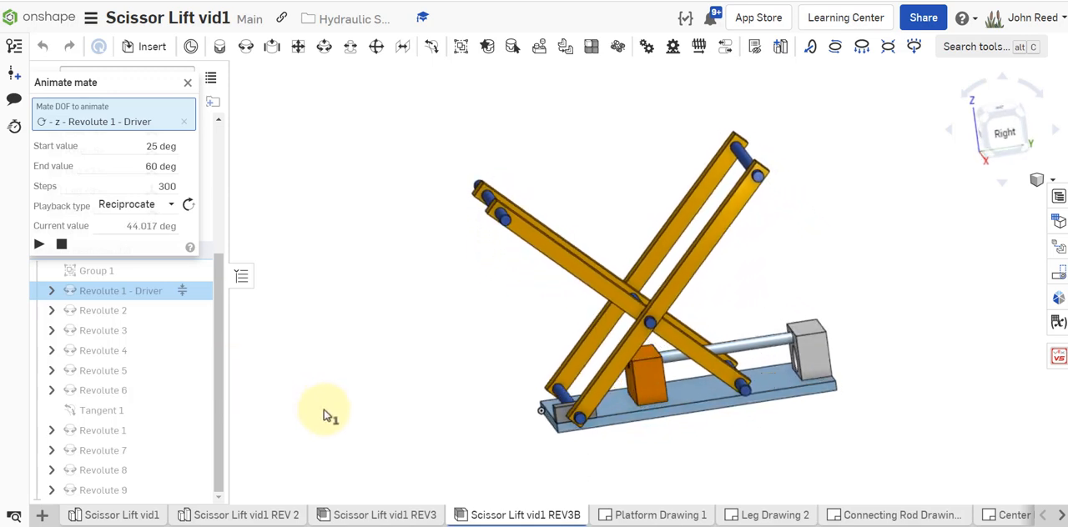
click(188, 82)
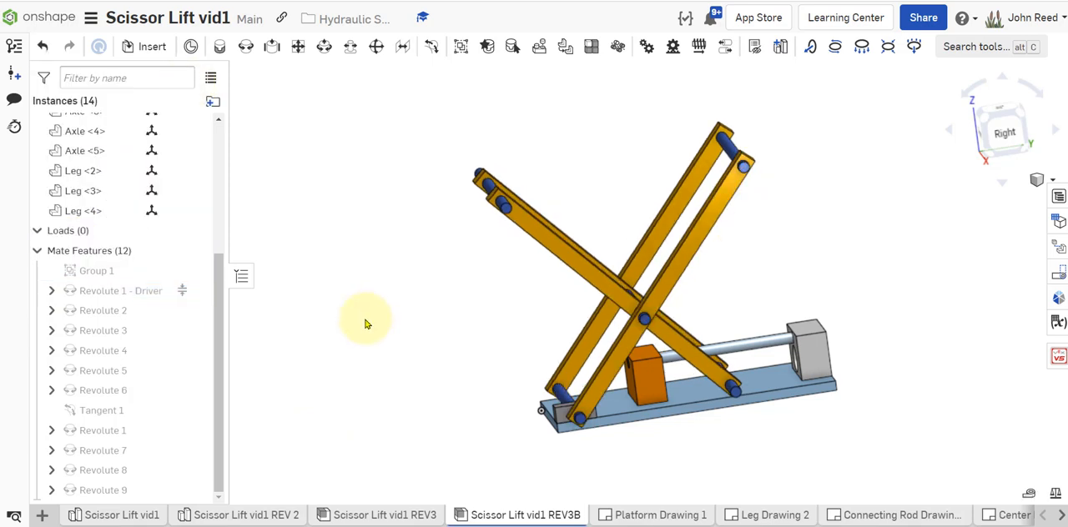
Insert Platform and two Small Blocks from Scissor Lift vid1 REV 2; rotate the platform ~97°.
click(152, 46)
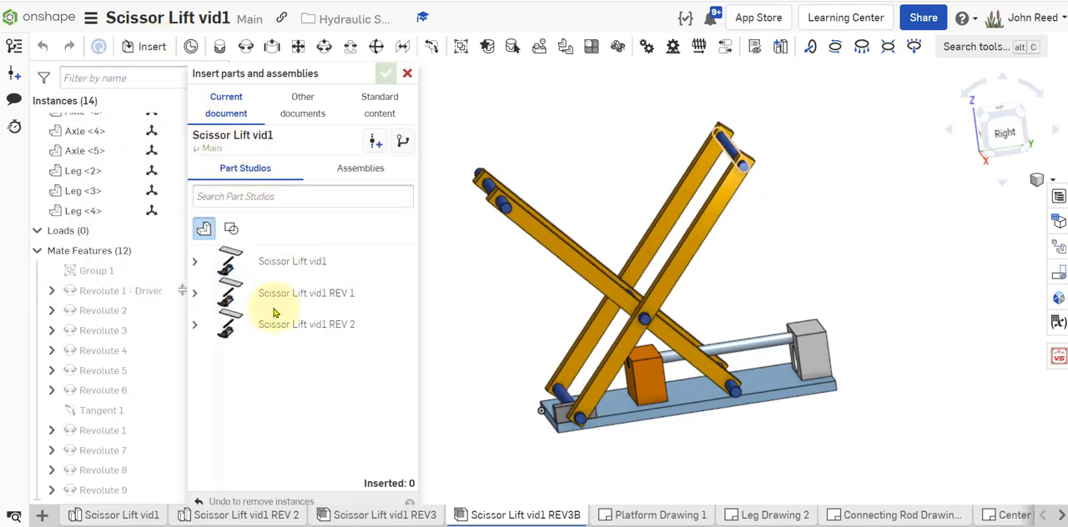
click(194, 324)
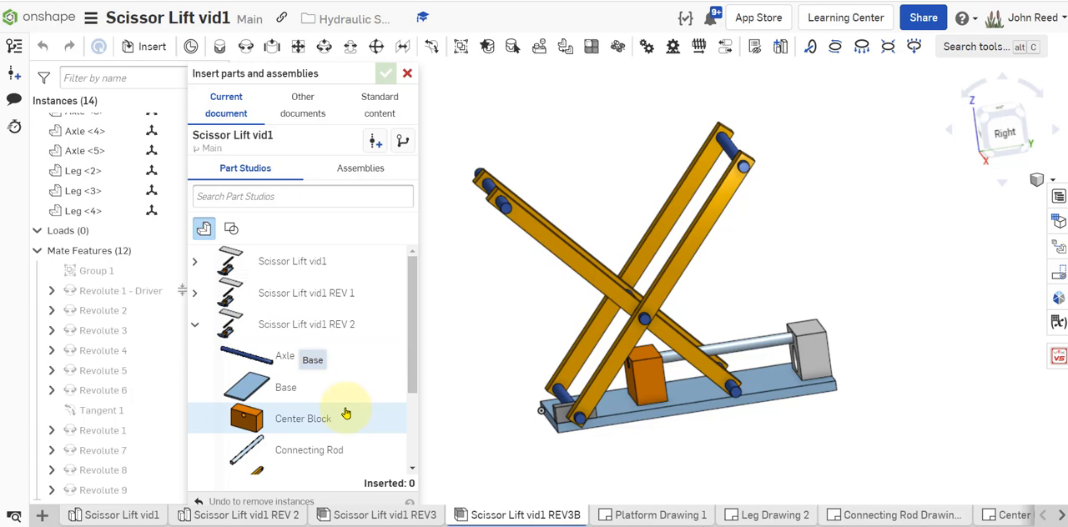
click(294, 396)
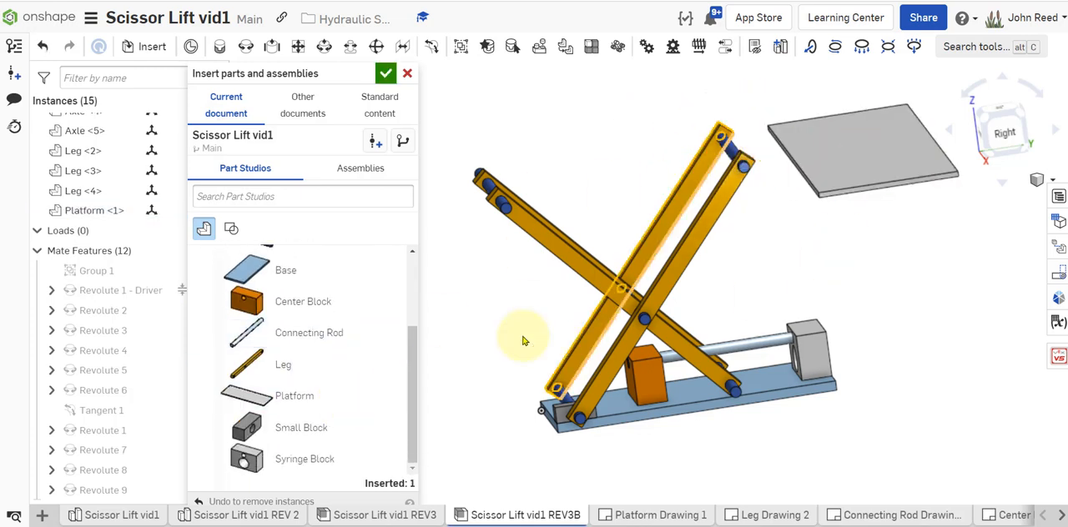
click(301, 428)
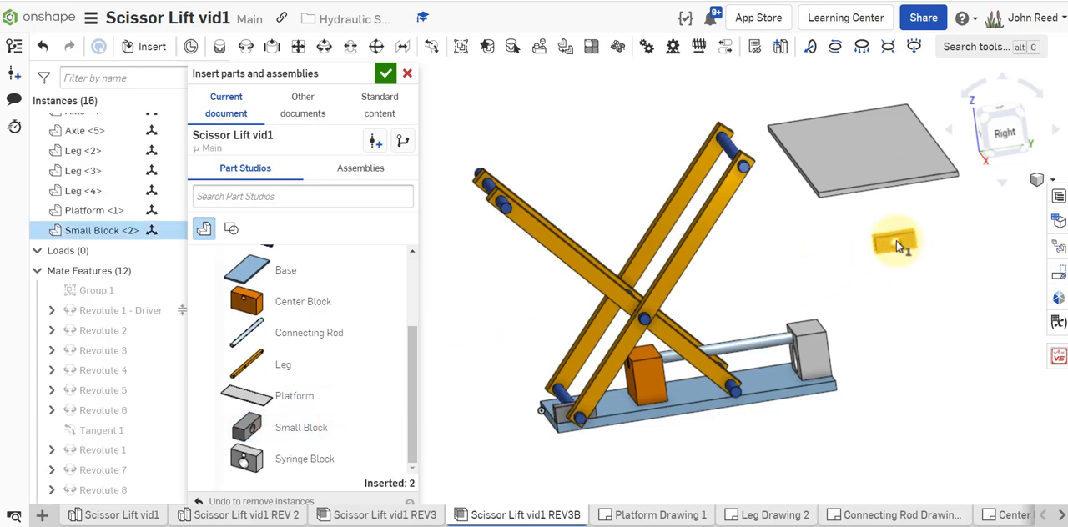
click(301, 428)
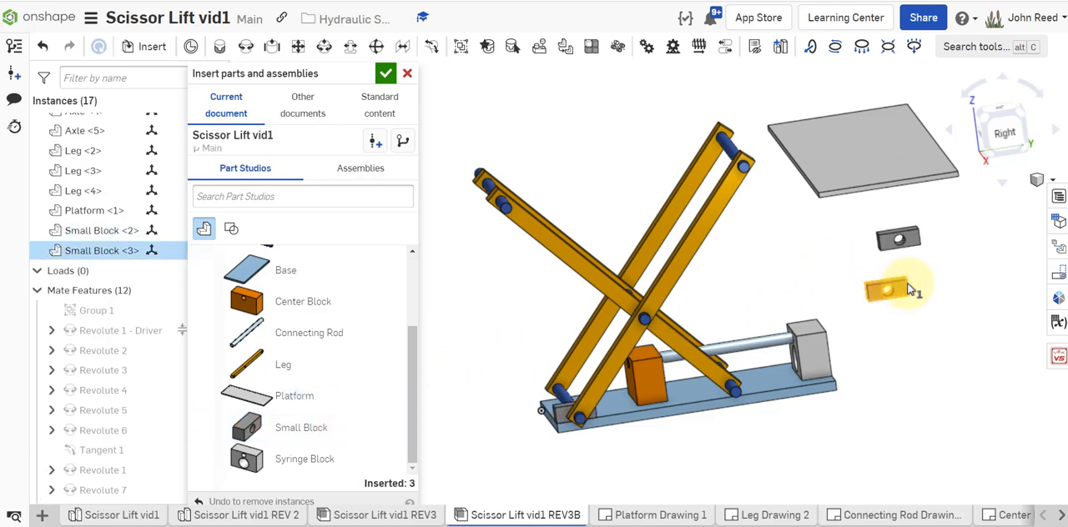
click(386, 73)
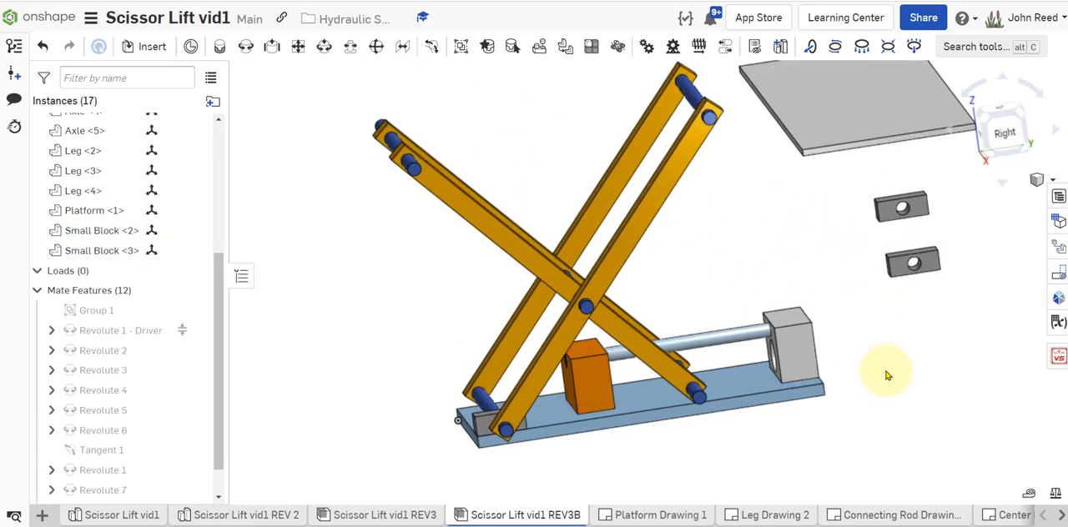
drag(887, 376, 726, 440)
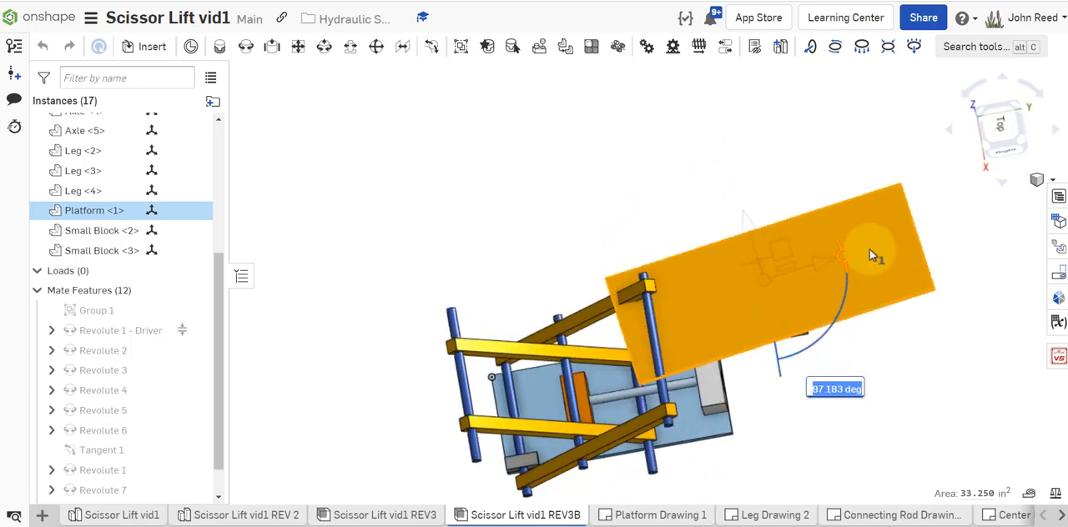
click(841, 457)
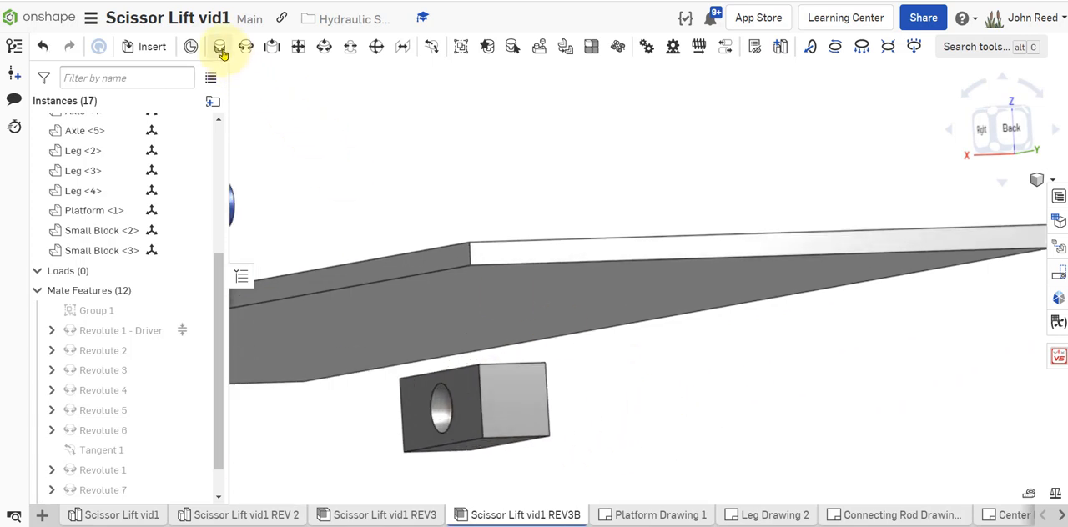
click(220, 45)
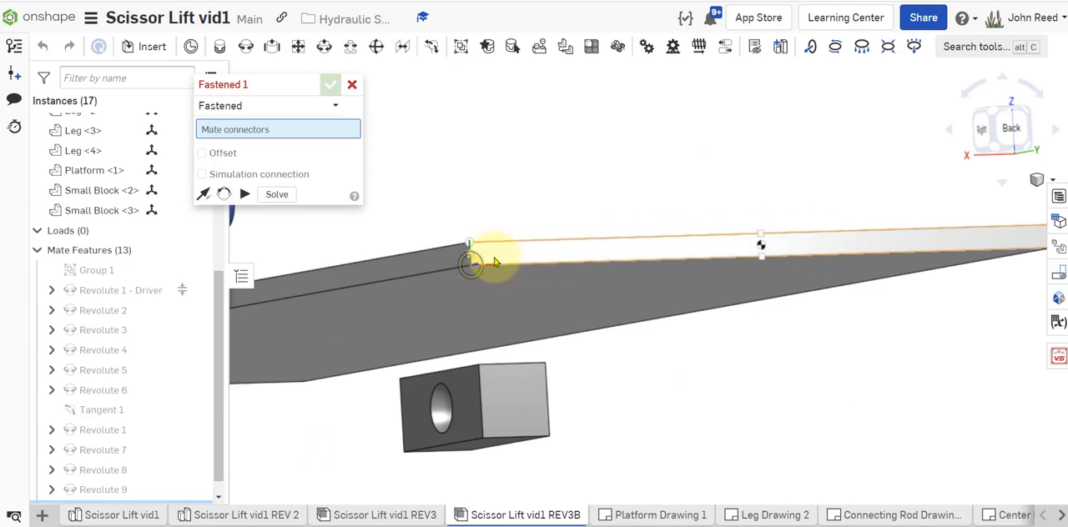
click(515, 400)
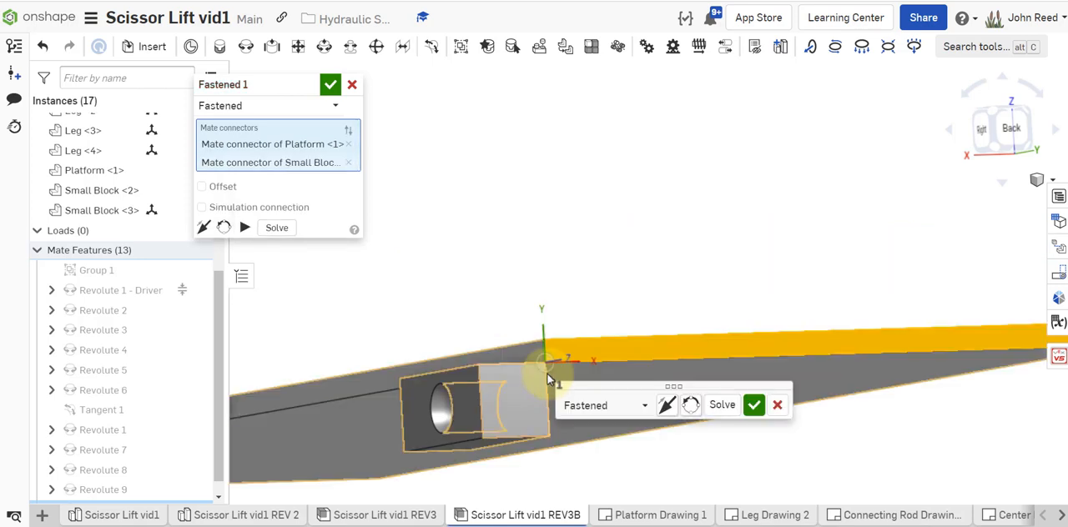
click(667, 404)
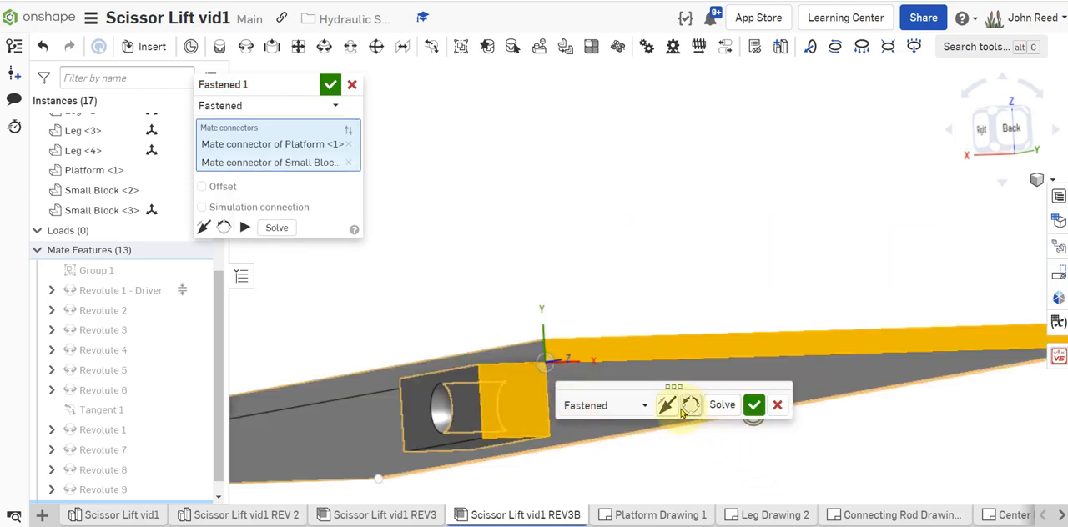
mouse_move(688, 417)
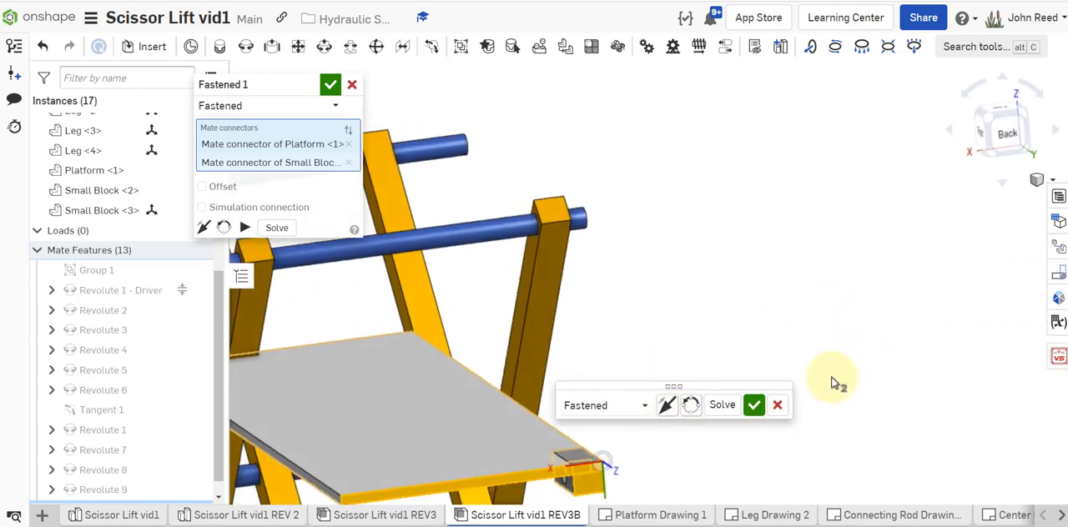
click(753, 405)
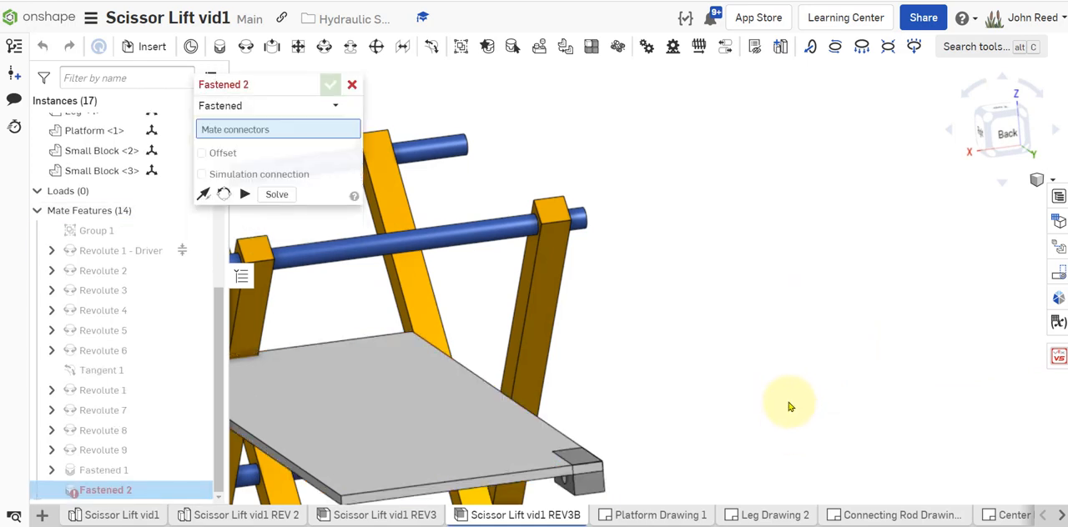
click(352, 84)
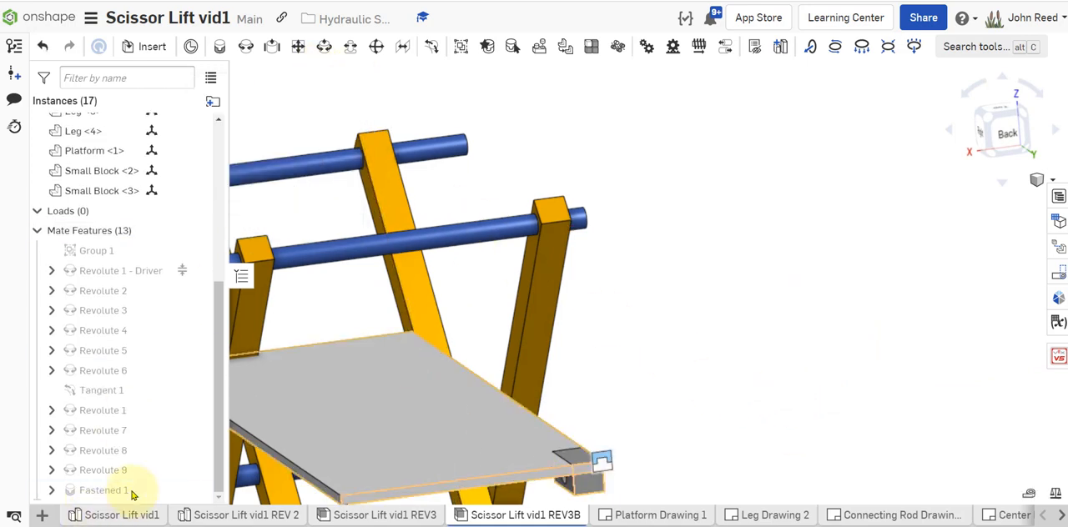
right_click(103, 490)
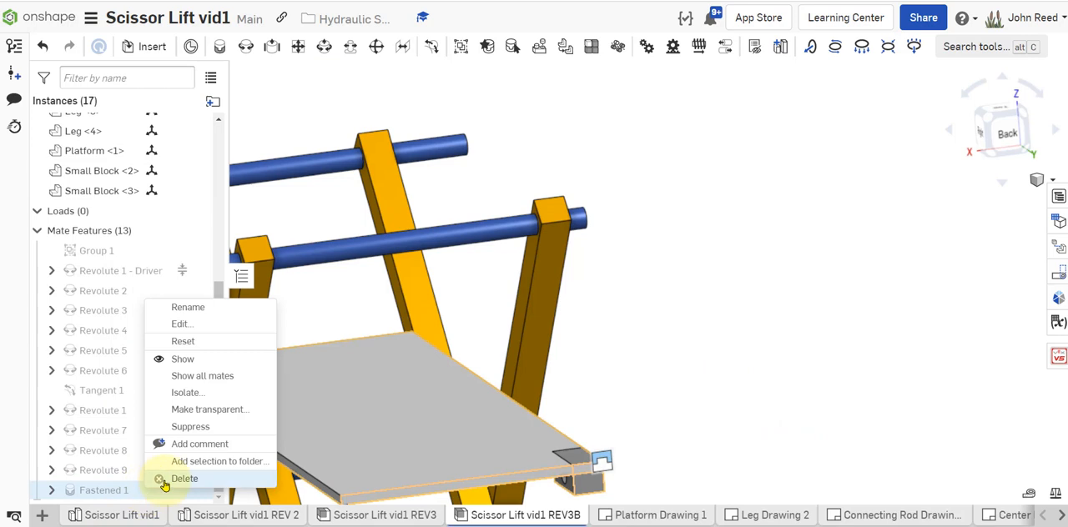
click(184, 478)
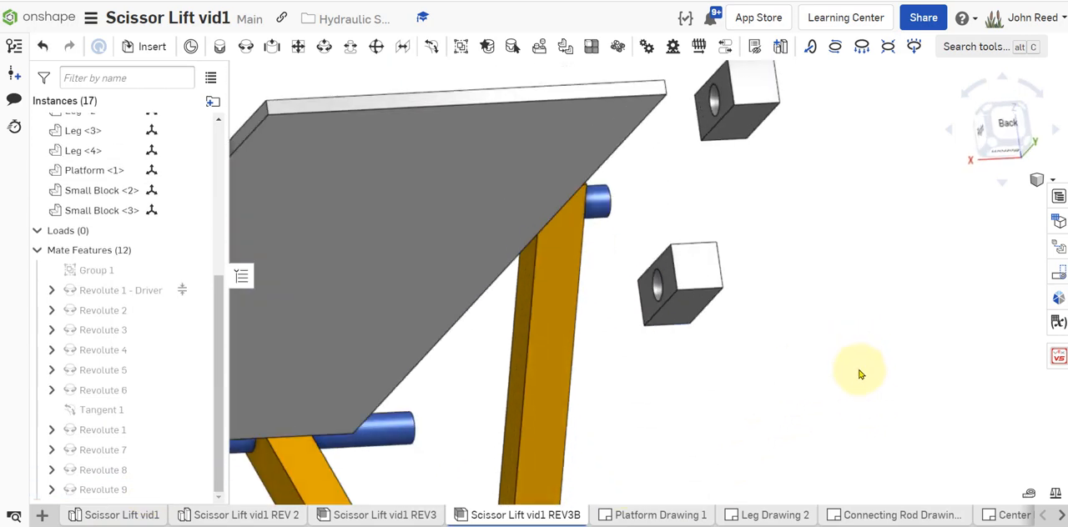
Fasten the first Small Block's top face to the platform underside.
drag(859, 374, 813, 215)
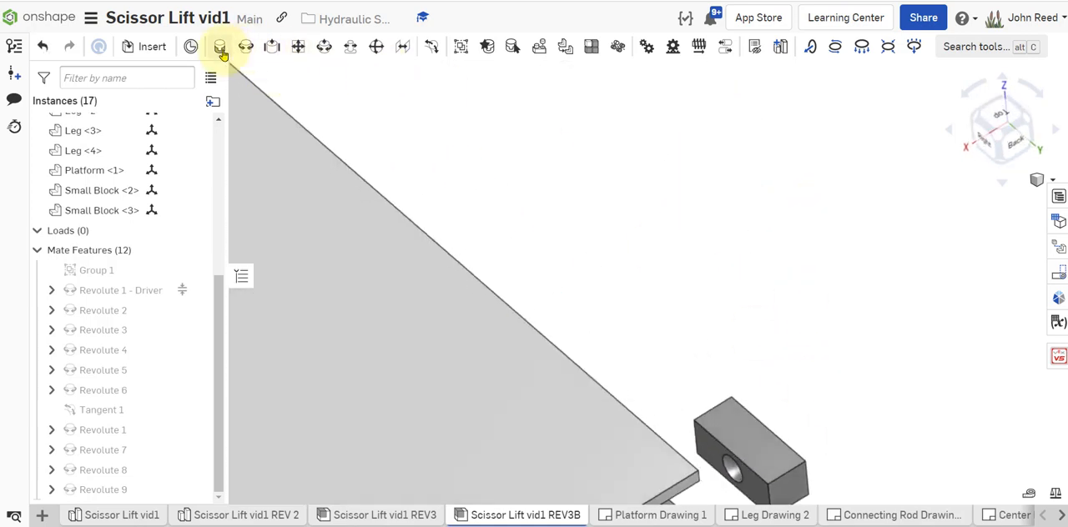
click(219, 47)
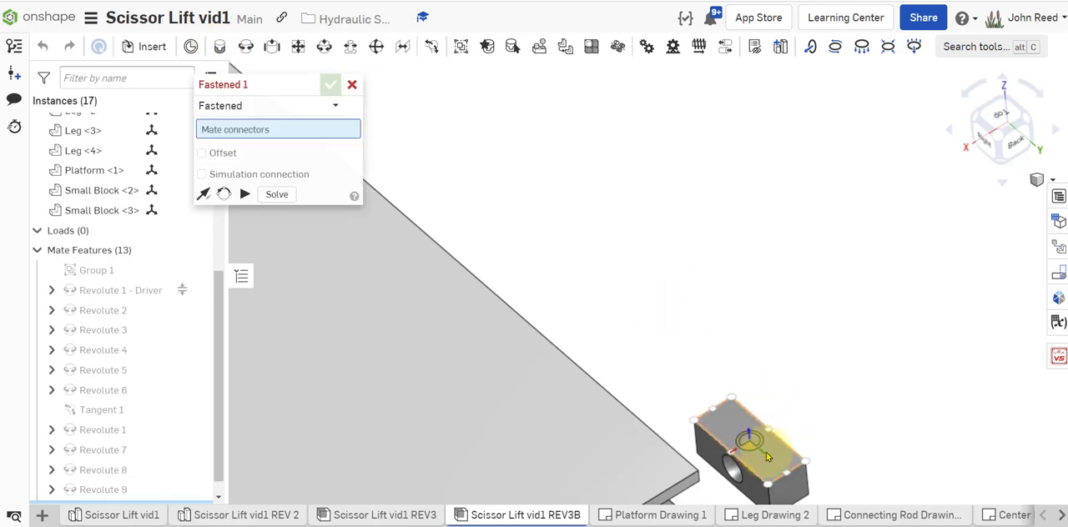
click(749, 438)
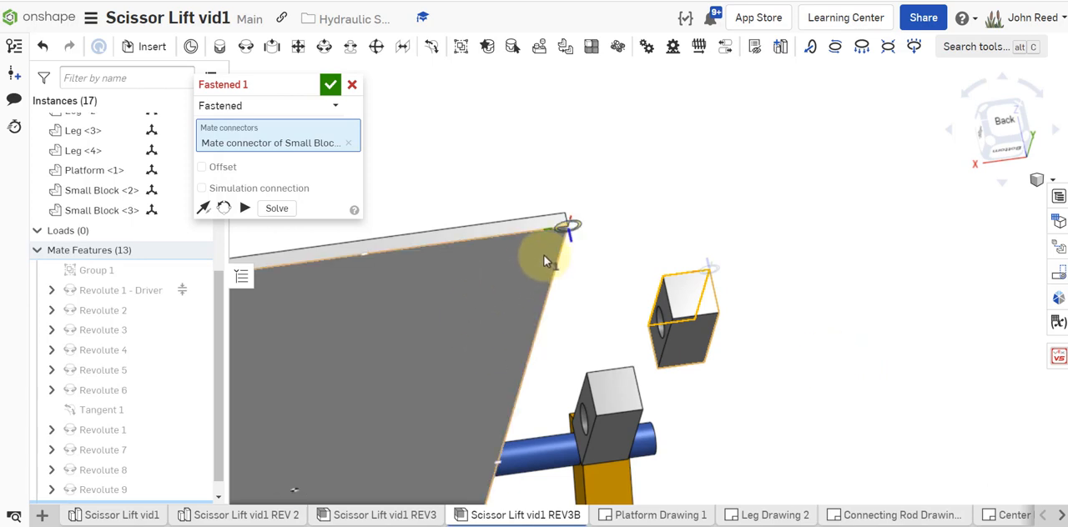
click(330, 85)
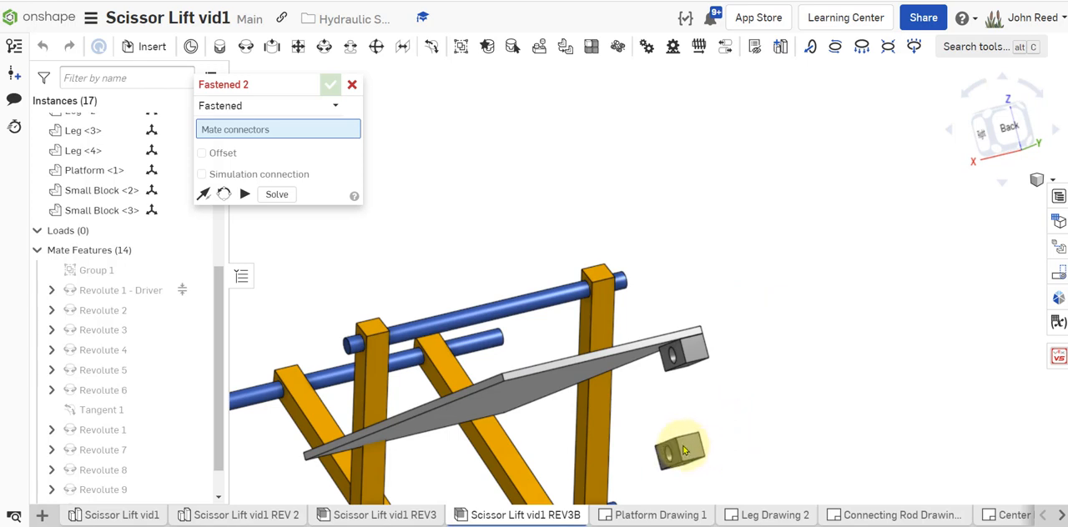
Fasten the second Small Block to the platform and cancel the empty Fastened 3.
drag(680, 451, 760, 418)
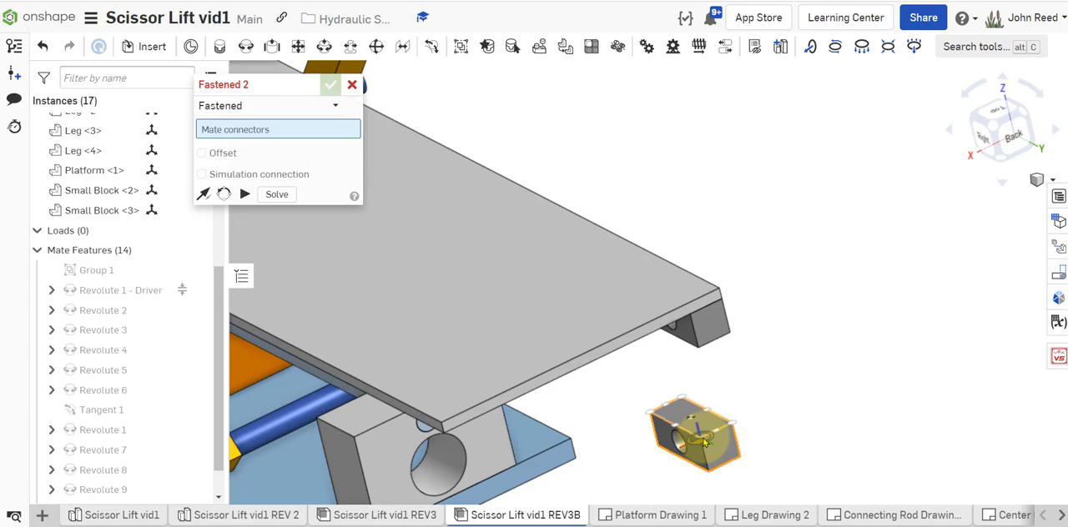
click(693, 434)
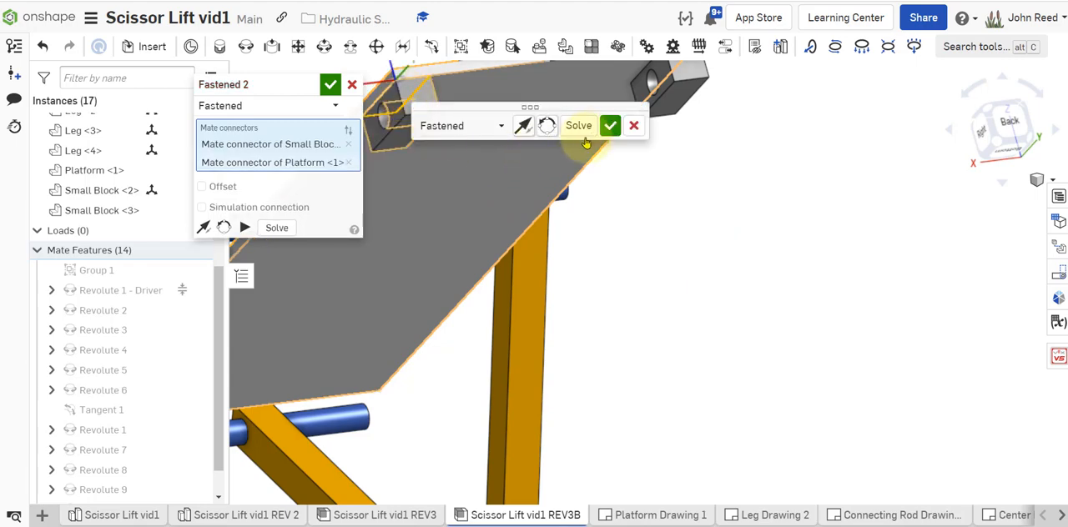
click(611, 125)
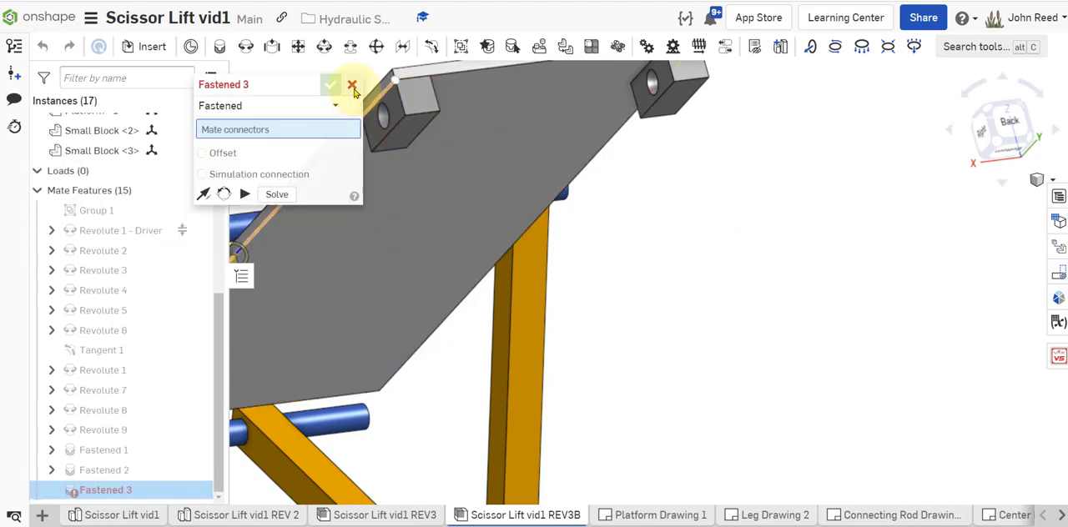
click(352, 85)
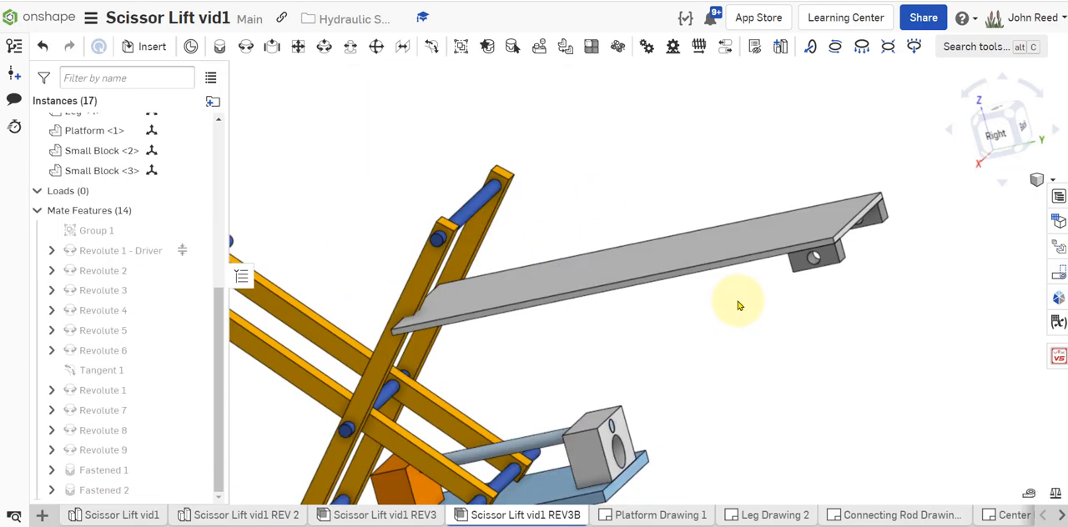
Select the Small Block and Axle <3> connectors for a revolute hinge and enable Offset.
drag(739, 305, 675, 344)
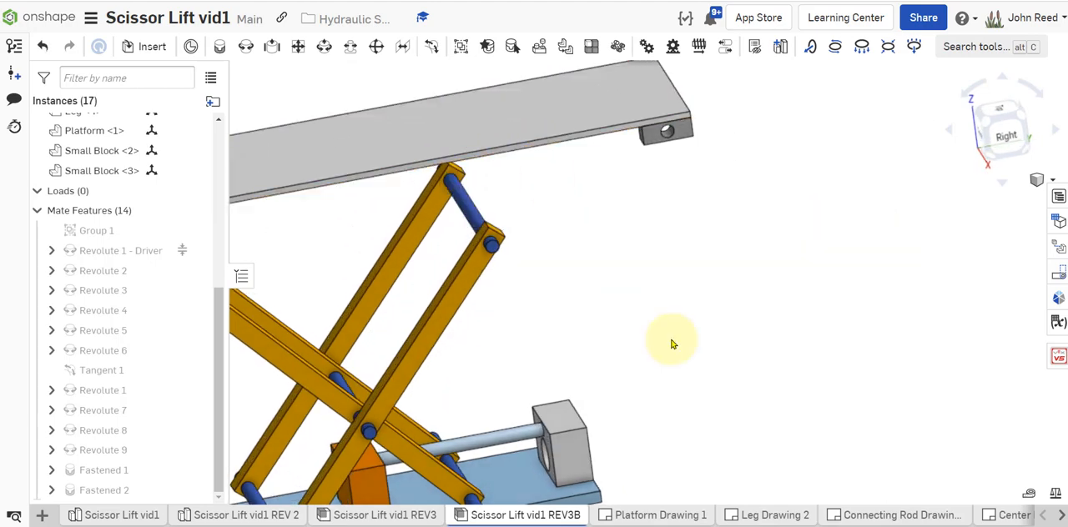
drag(672, 344, 823, 392)
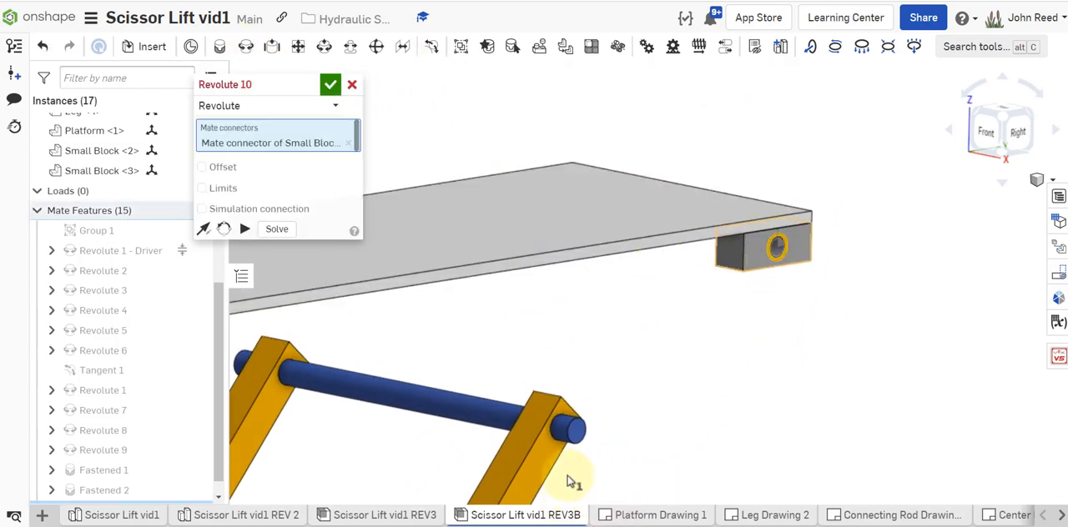
click(568, 429)
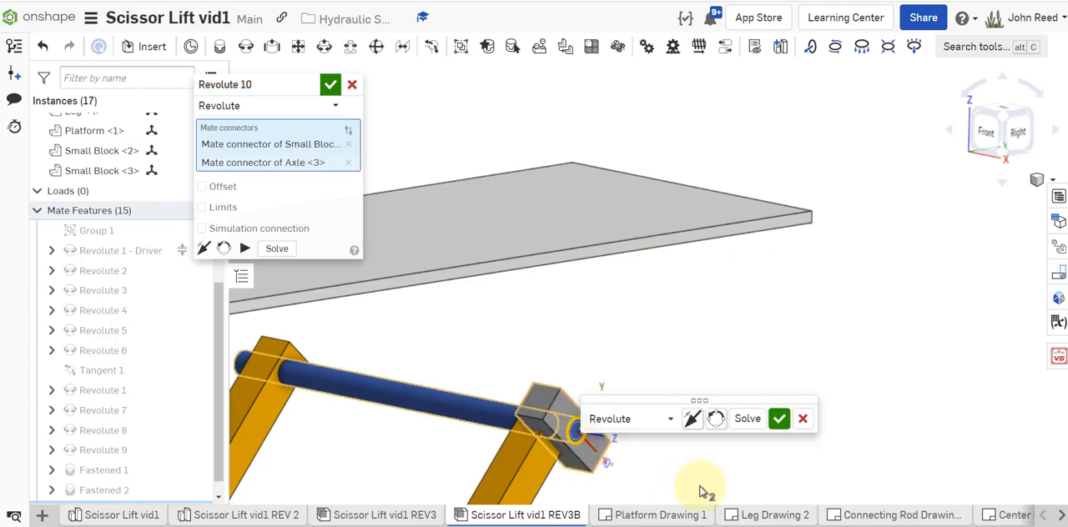
mouse_move(800, 472)
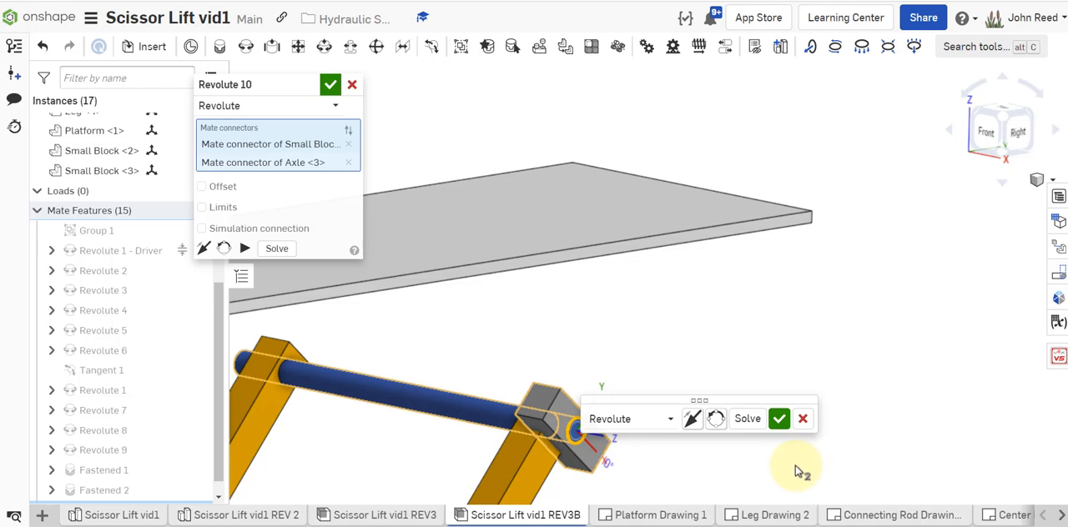
click(201, 186)
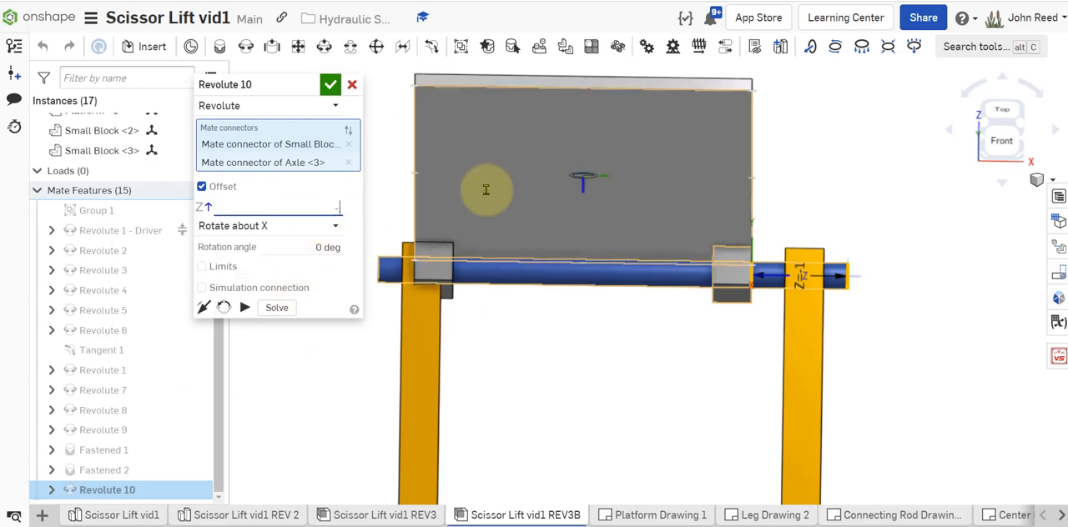
Give Revolute 10 a -0.625 in offset along the axle and confirm it.
text(-0.75 in)
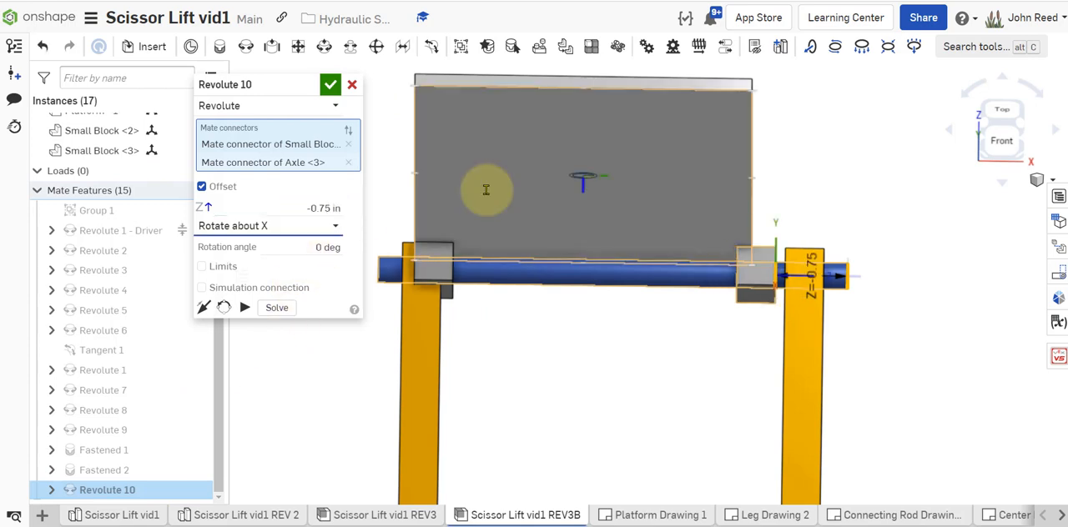
click(331, 84)
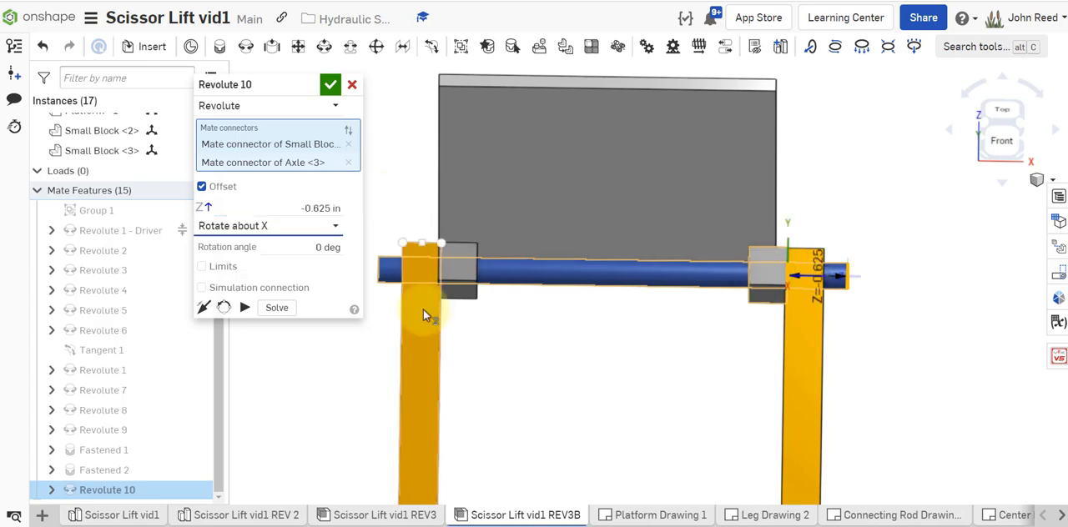
click(330, 84)
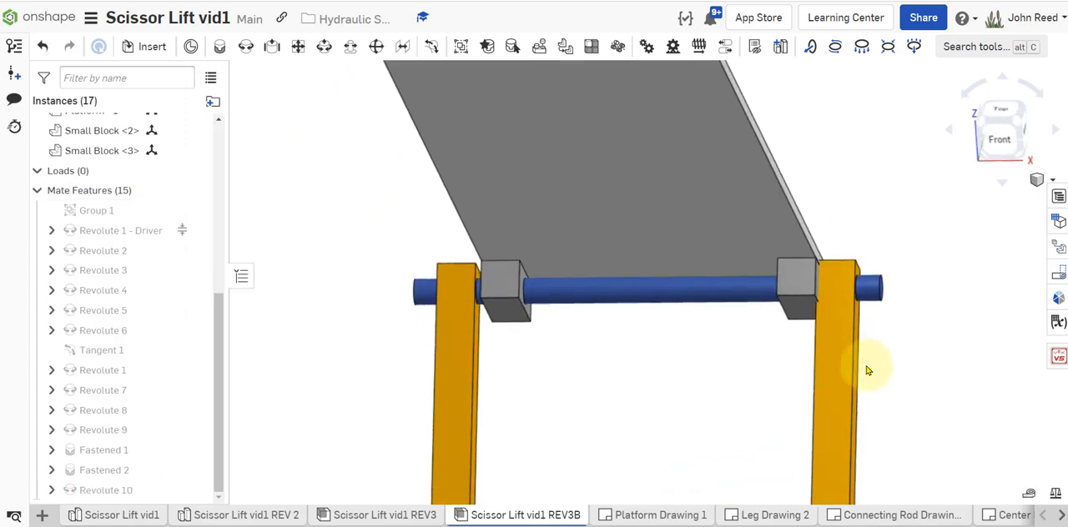
click(105, 490)
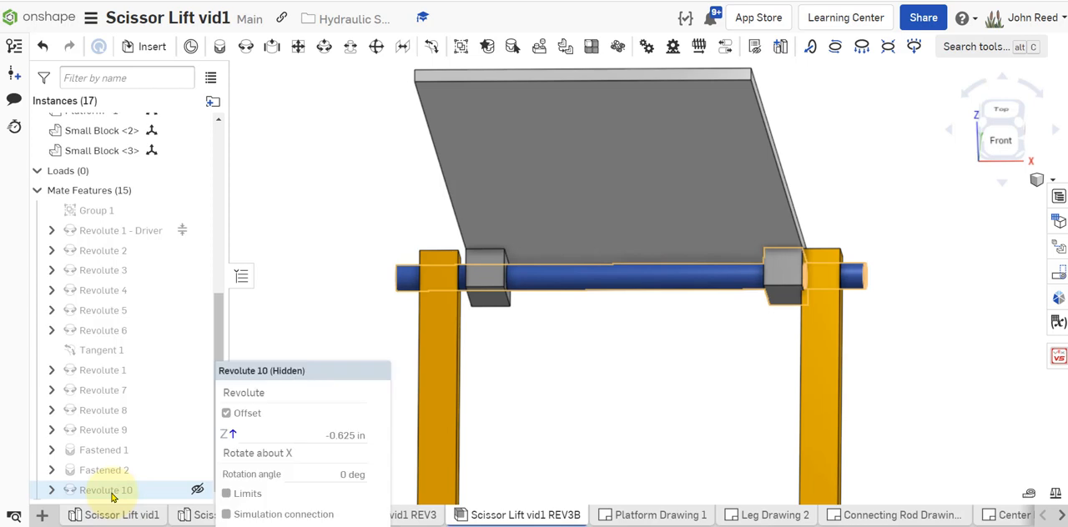
double_click(106, 490)
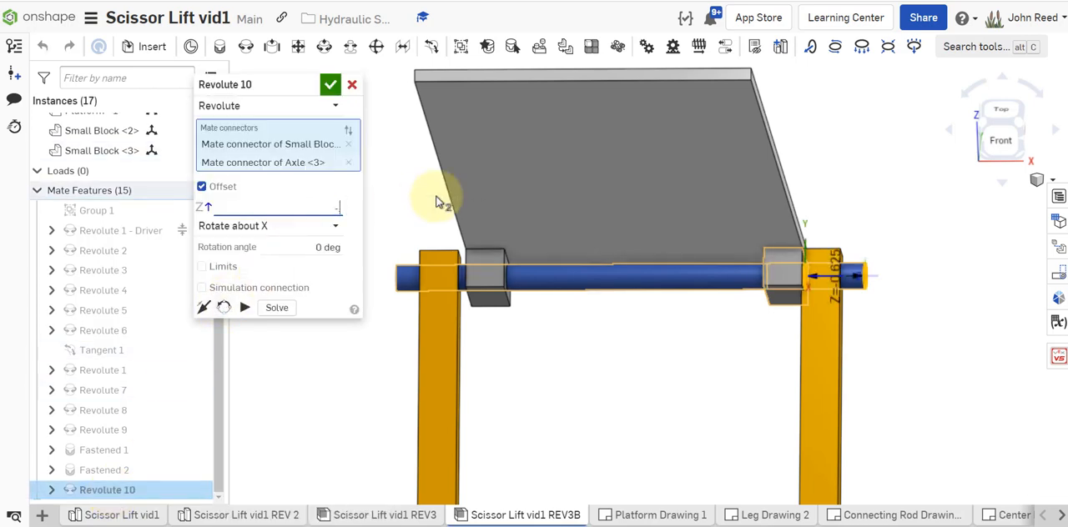
click(330, 85)
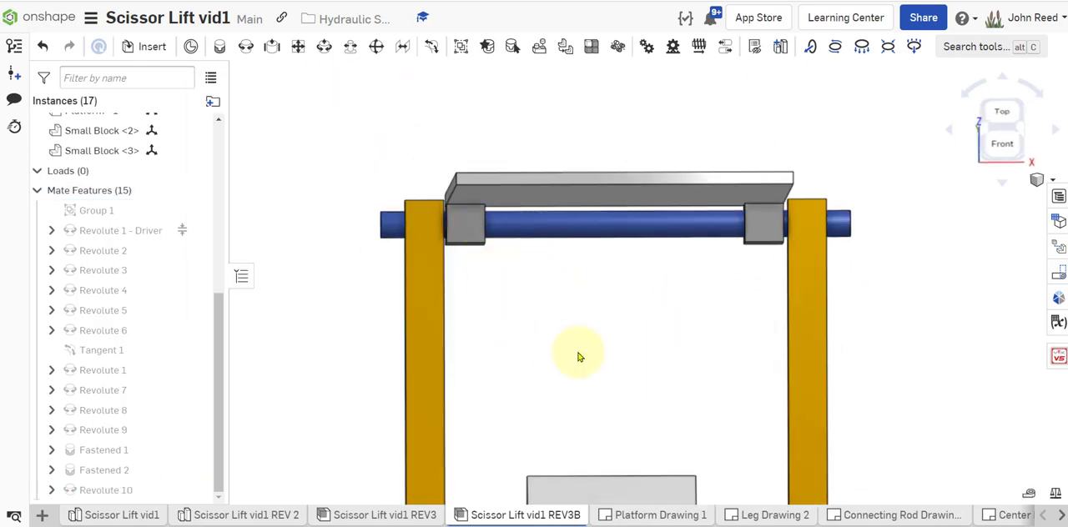
Orbit the model to check the platform blocks sit between the legs.
drag(580, 355, 542, 396)
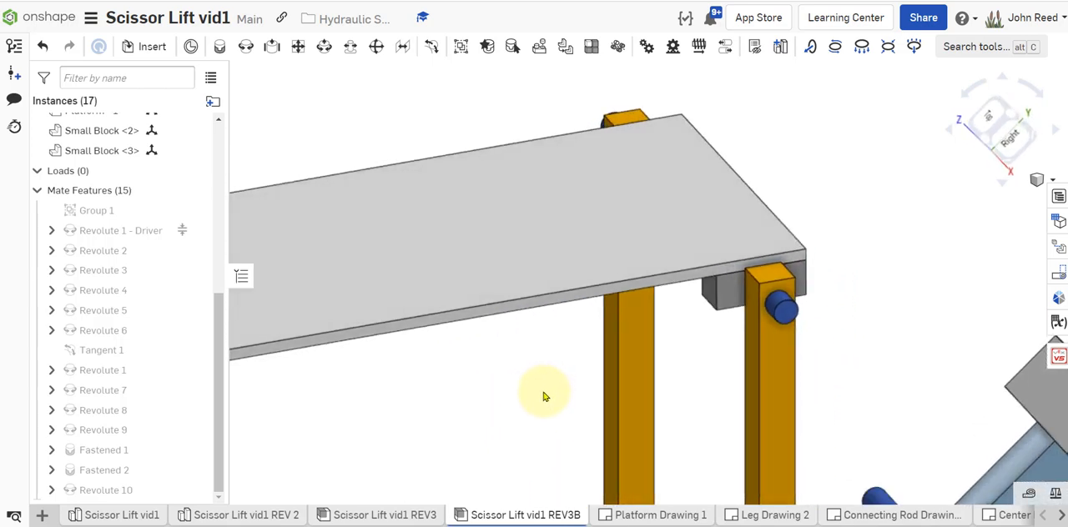
drag(542, 396, 576, 383)
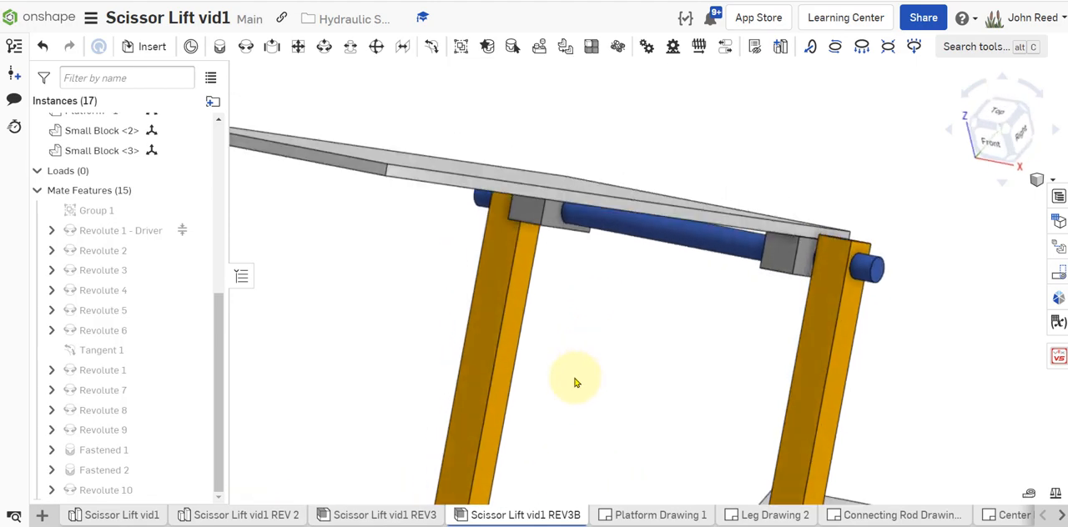
drag(574, 382, 561, 393)
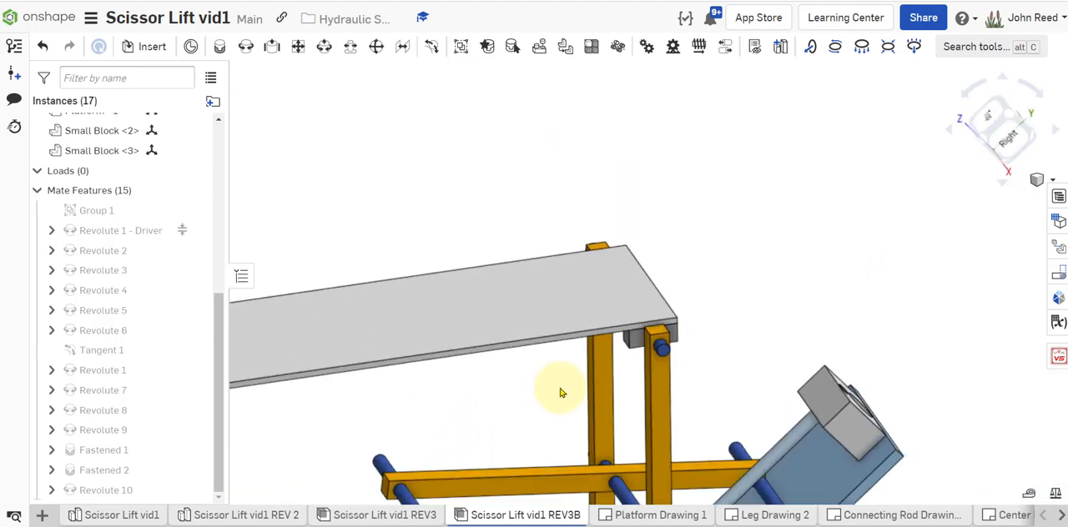
drag(559, 392, 826, 397)
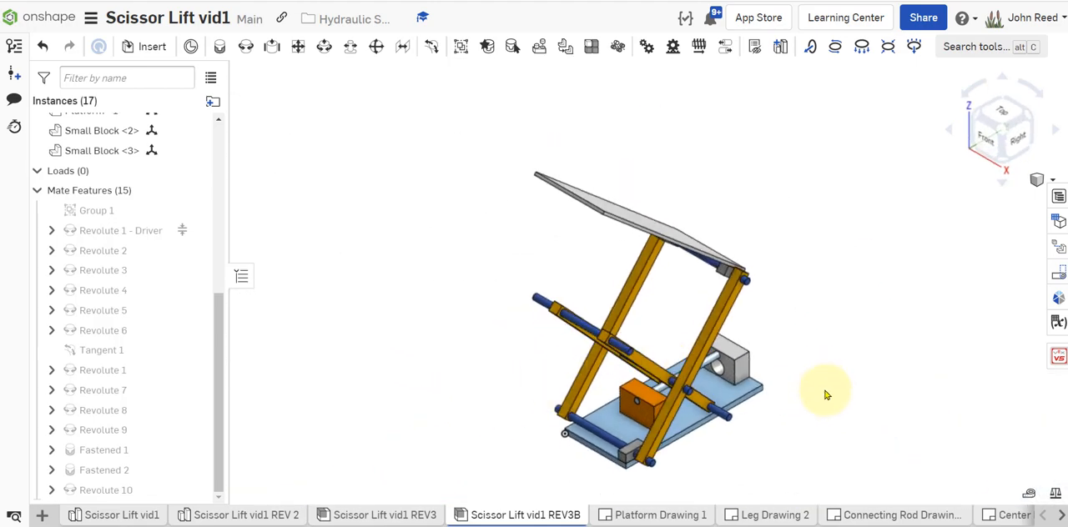
Add a tangent mate between the Platform <1> face and a Leg <3> edge.
drag(827, 395, 505, 347)
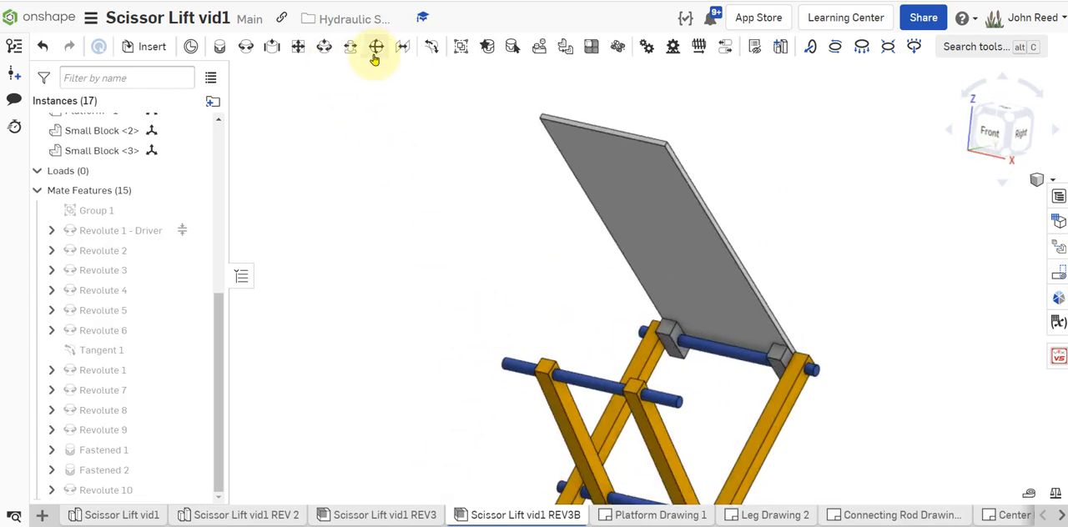
click(376, 47)
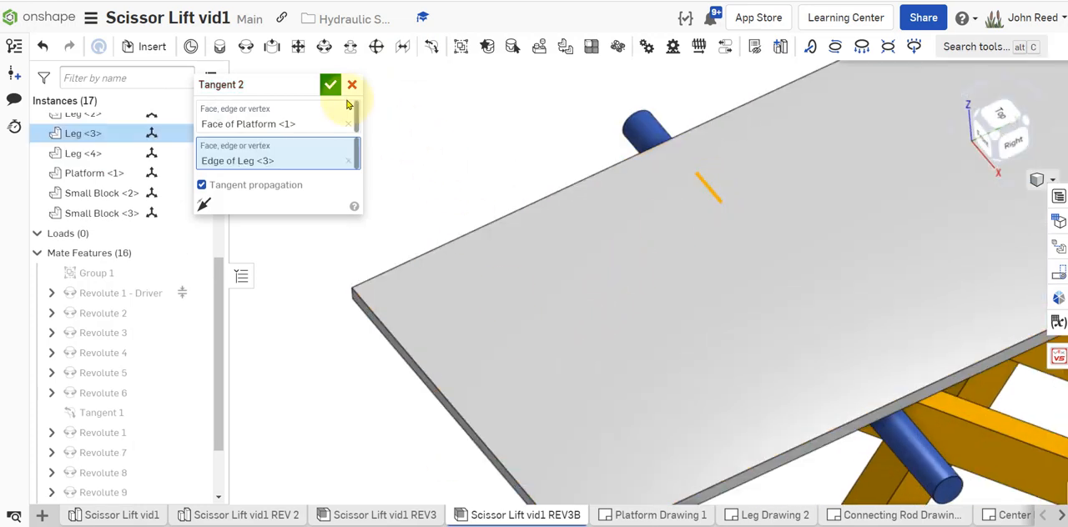
click(331, 84)
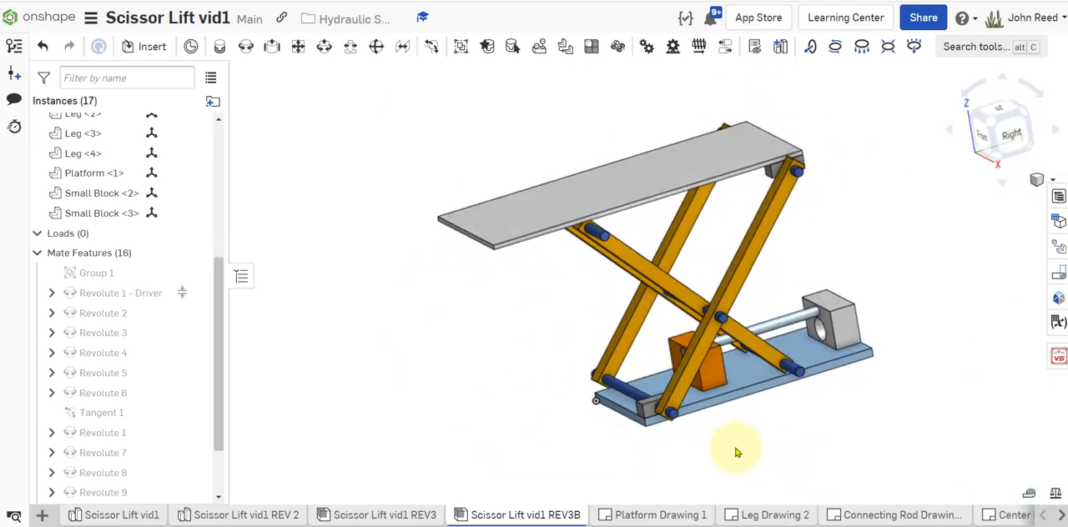
right_click(120, 293)
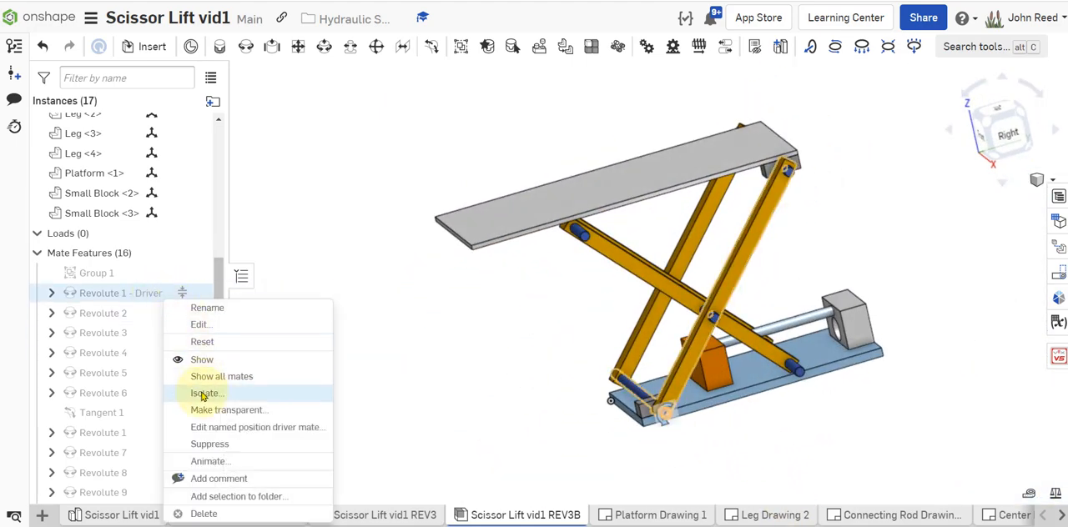
Animate Revolute 1 - Driver with reciprocate playback, then close the Animate panel.
click(209, 461)
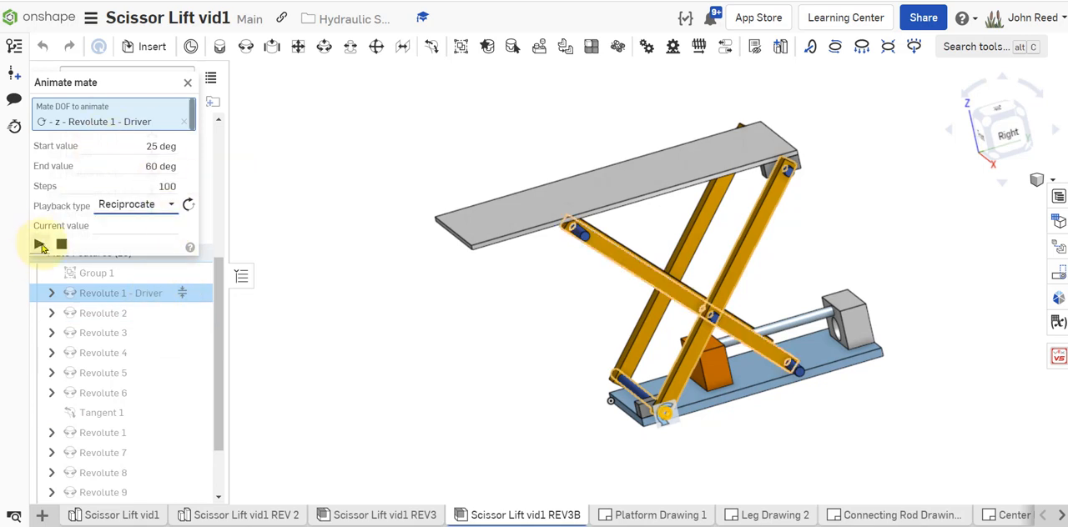
click(40, 244)
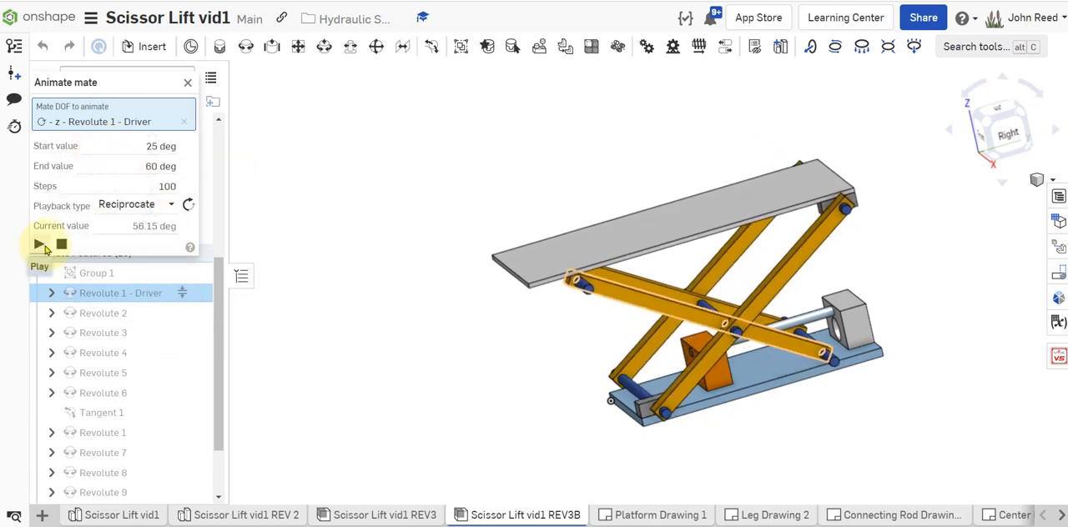
click(38, 244)
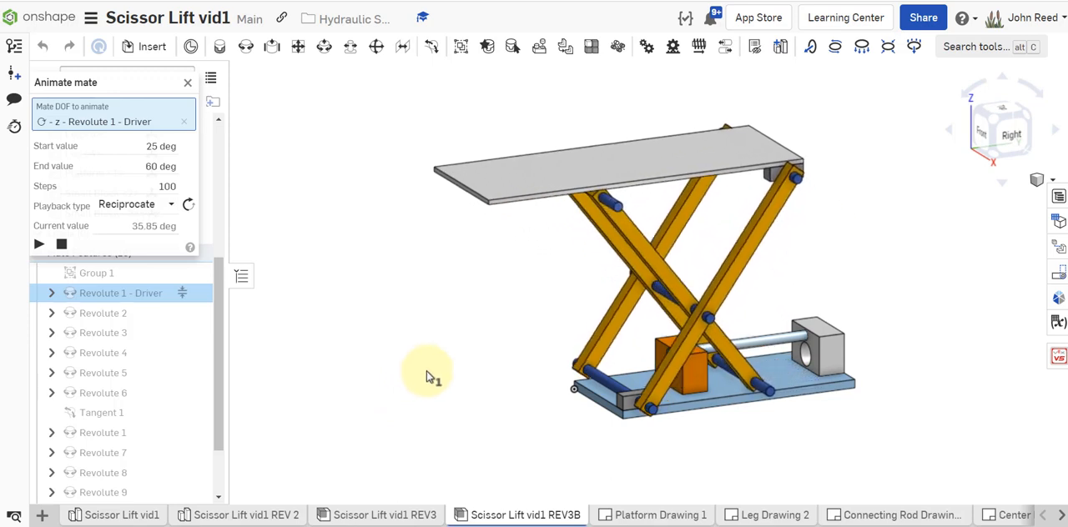
click(187, 82)
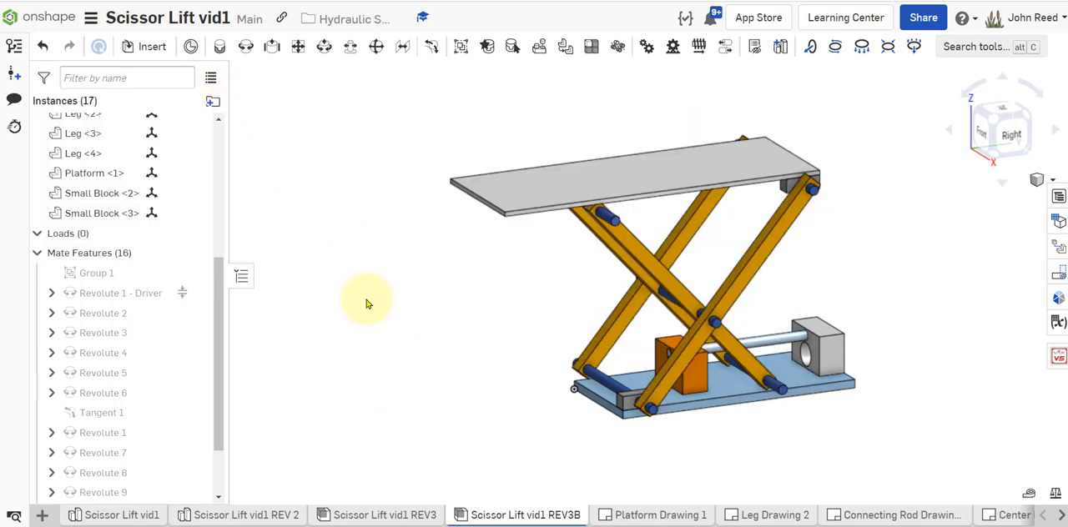